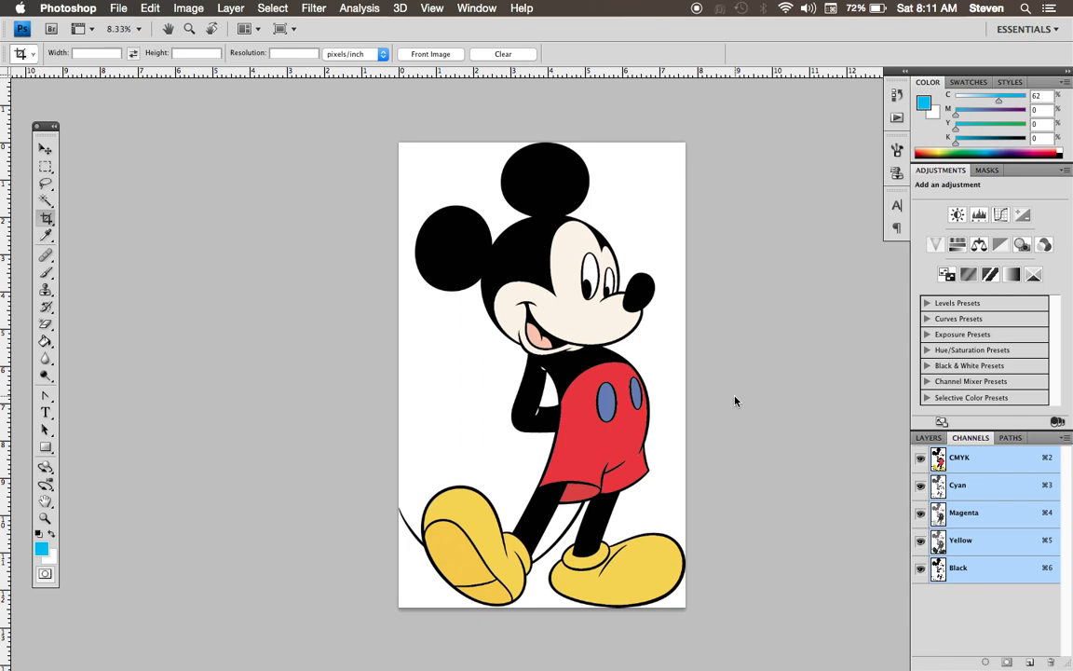
mouse_move(955, 484)
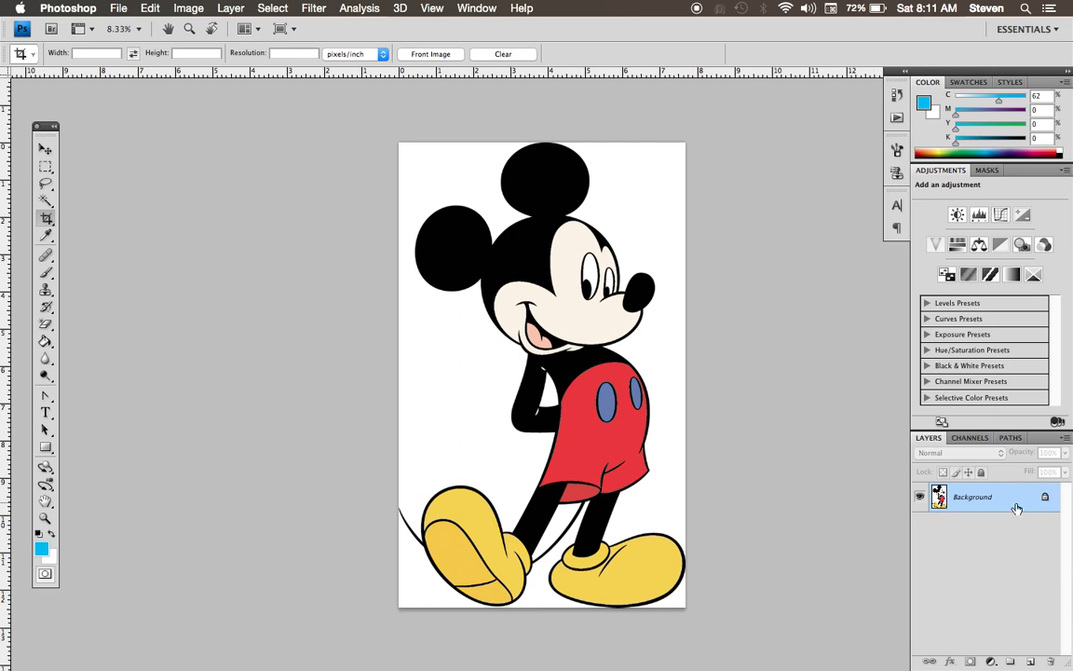
mouse_move(909, 473)
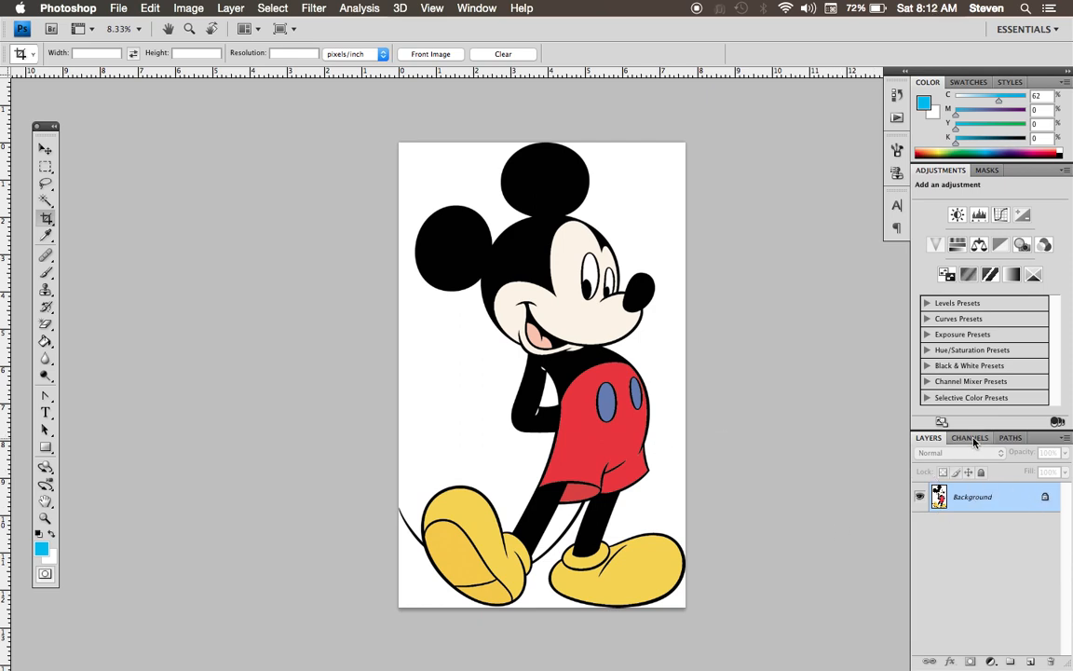
- Split the Mickey Mouse image into separate grayscale channel documents via the Channels panel menu
left_click(971, 437)
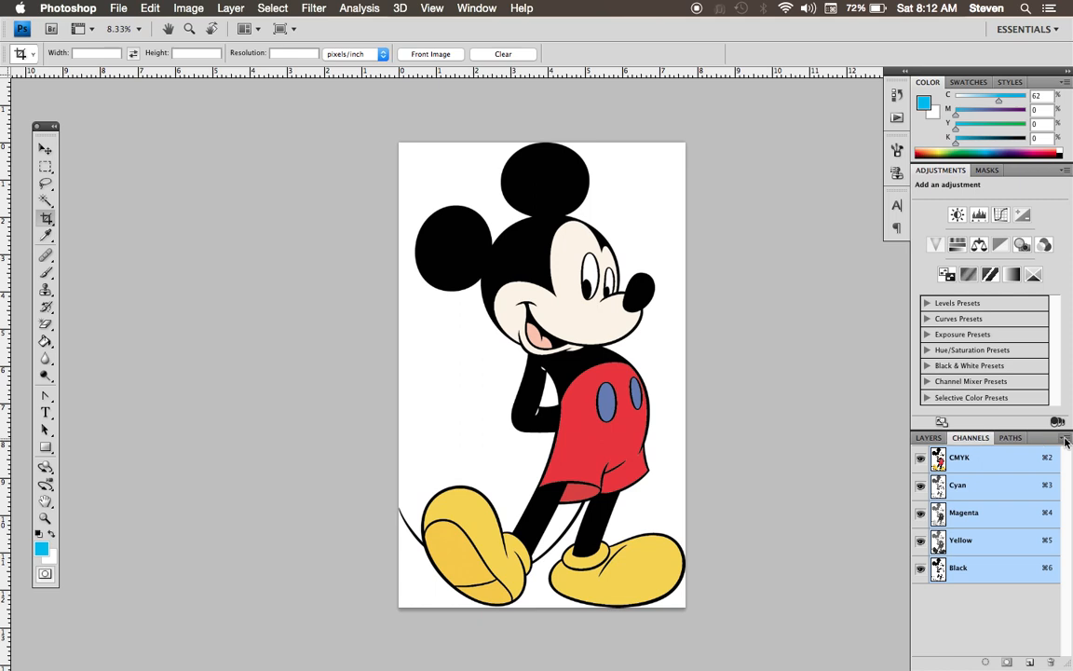
left_click(1066, 437)
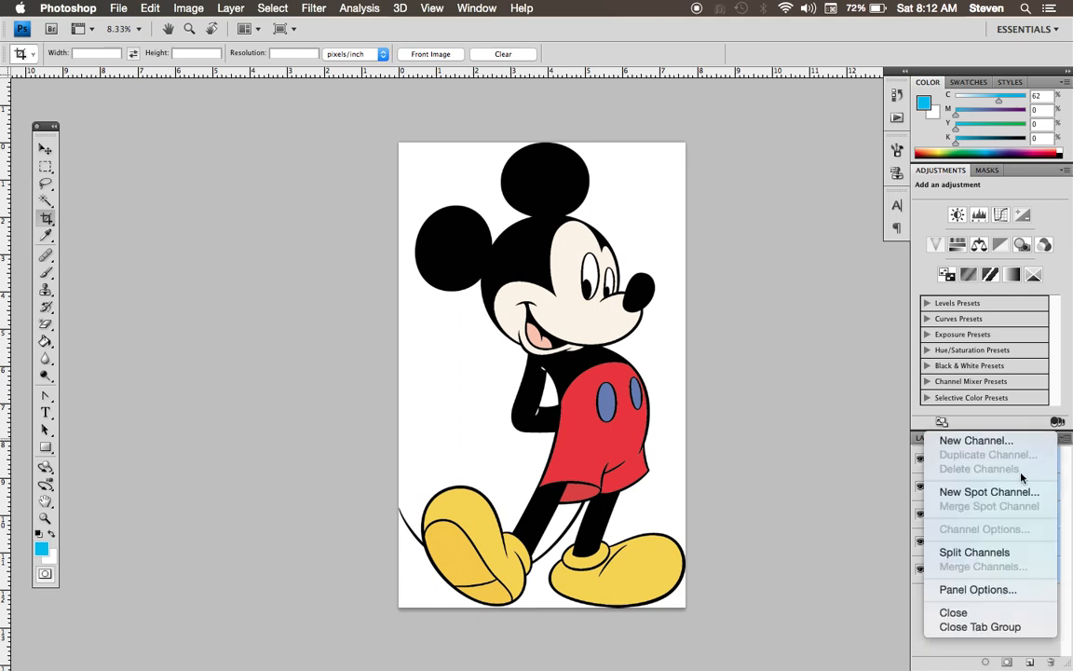
mouse_move(974, 552)
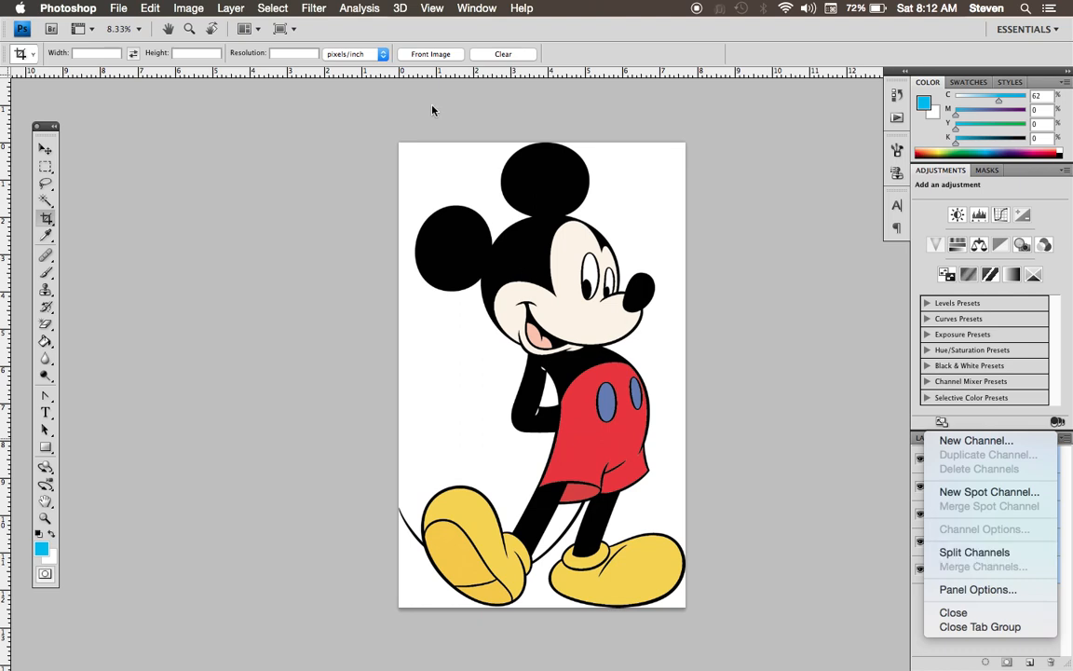
left_click(230, 8)
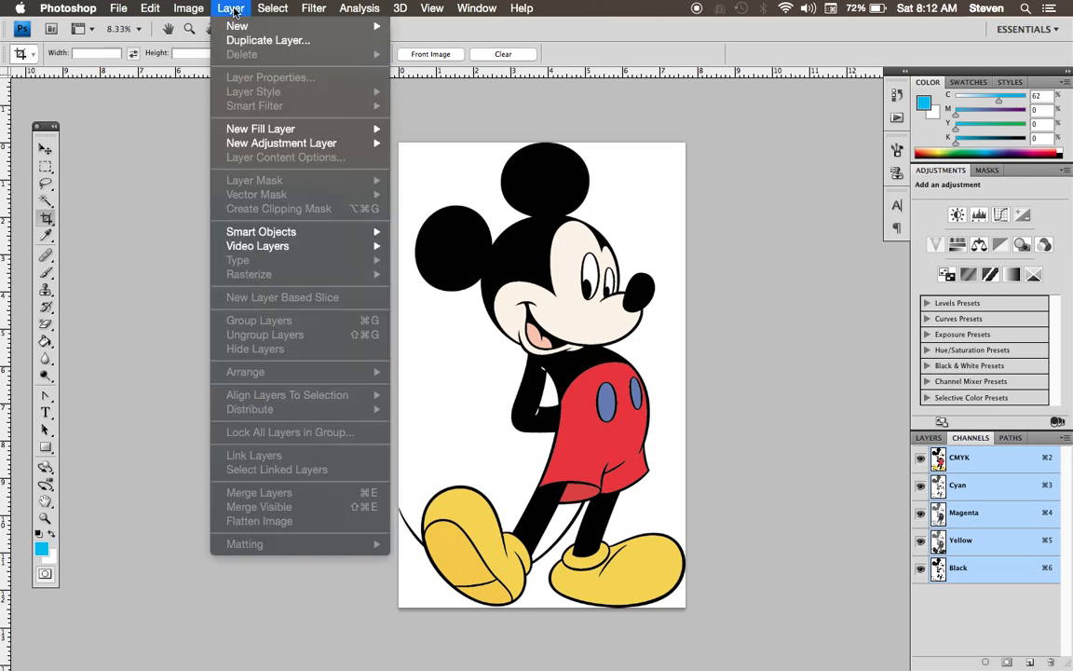
mouse_move(264, 528)
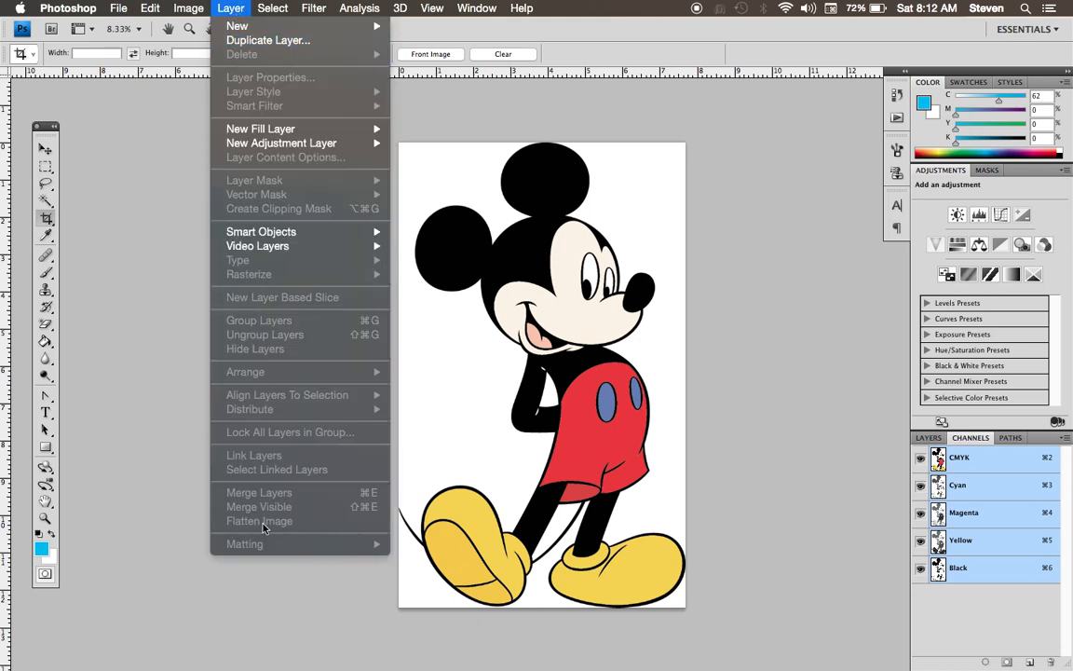
mouse_move(283, 524)
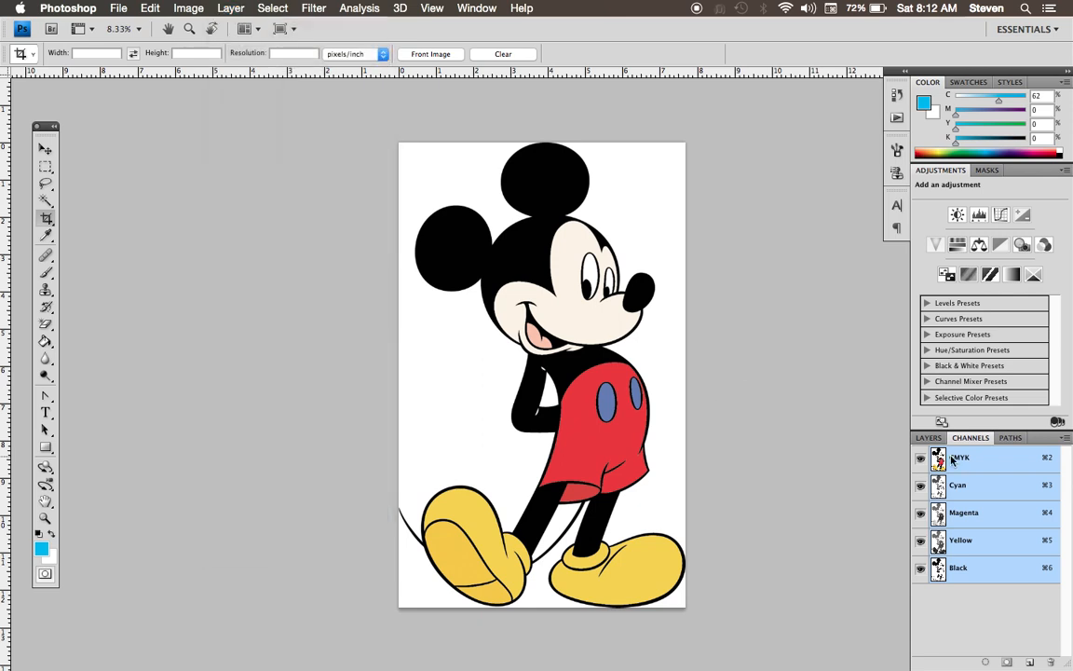
left_click(1060, 422)
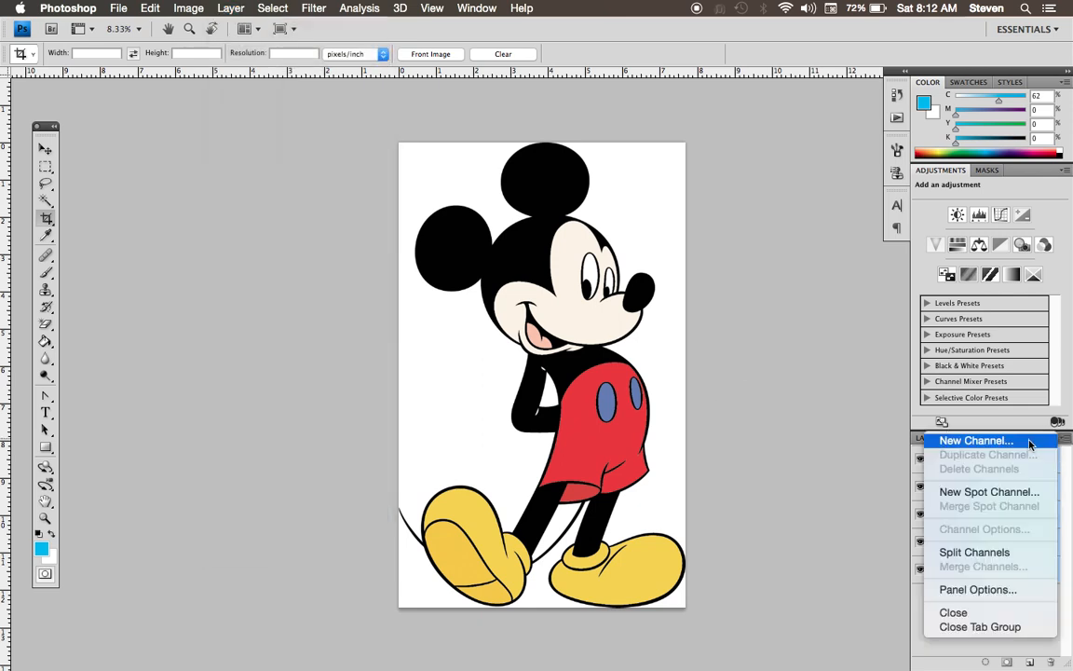
mouse_move(991, 527)
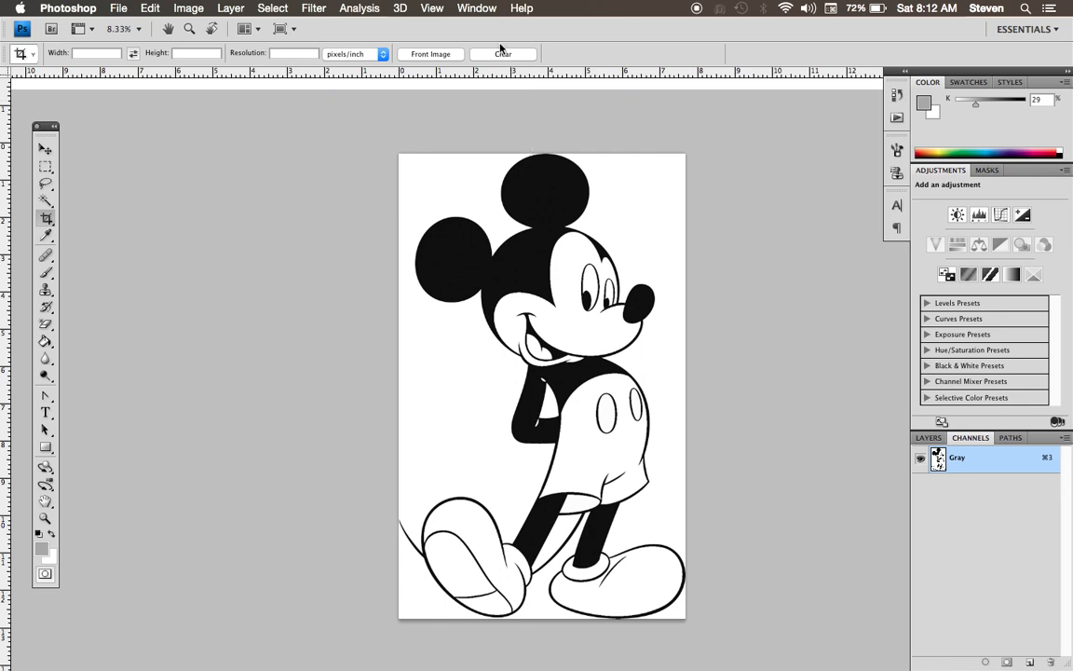
- Bring the Mickey-Mouse.psd.Cyan document to the front from the Window menu
left_click(477, 8)
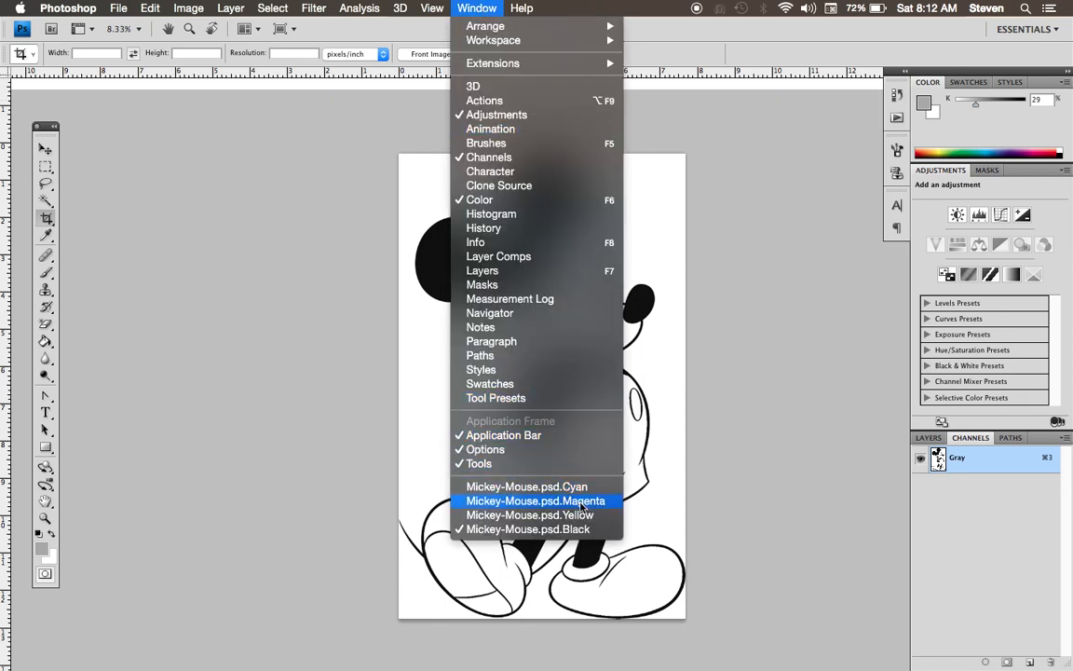
mouse_move(582, 529)
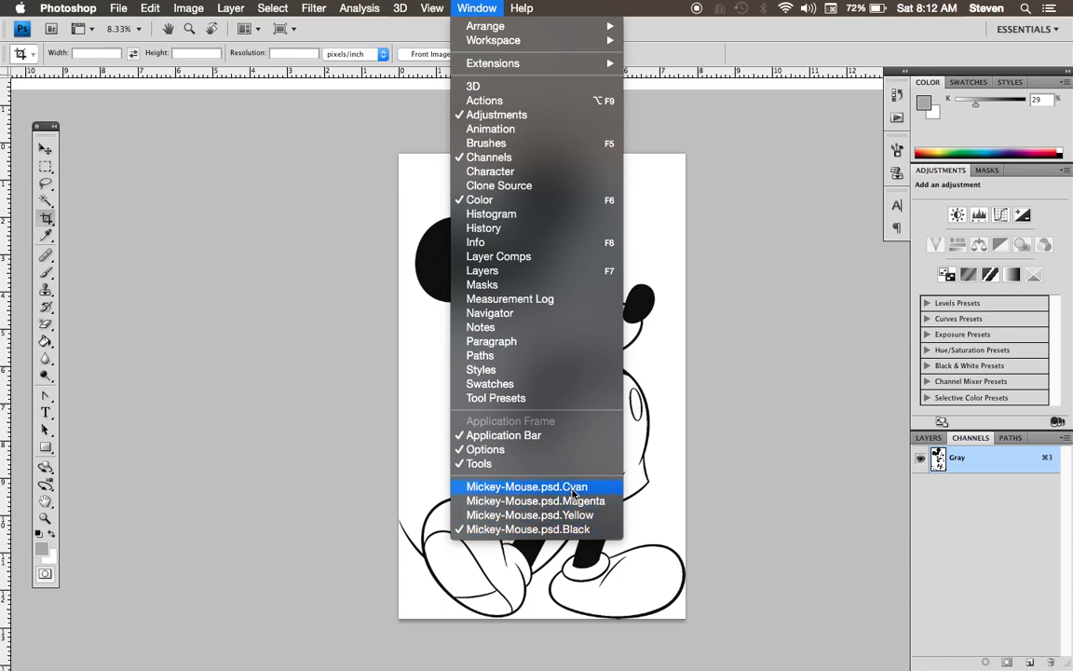
left_click(526, 487)
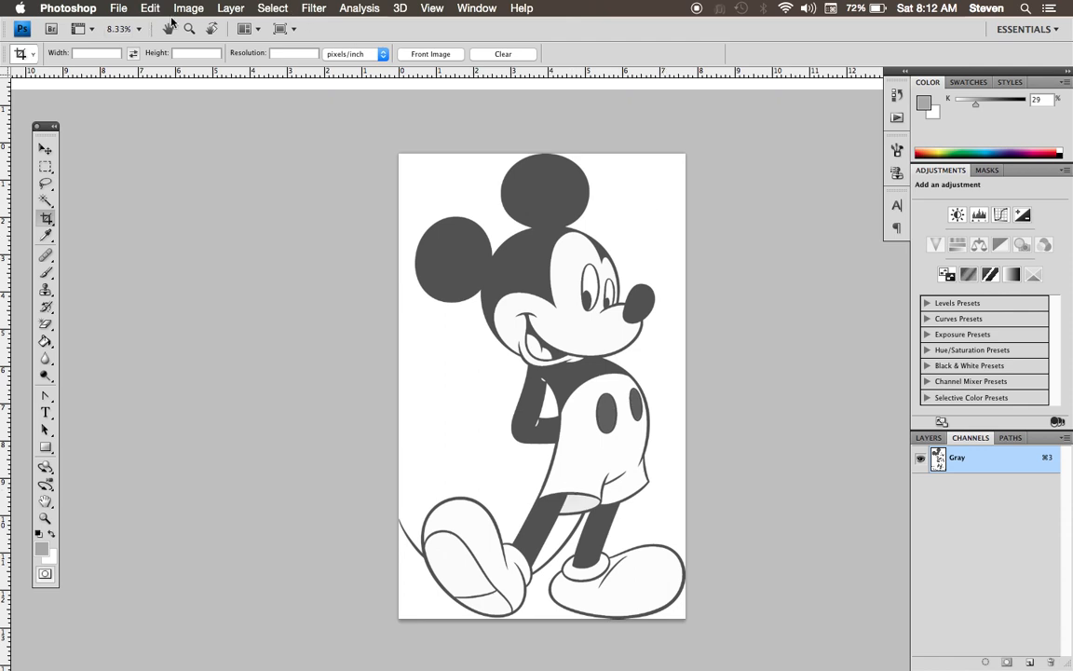
- Convert the Cyan document to a 600 ppi bitmap with a 45 lpi, 15° round halftone screen
left_click(188, 8)
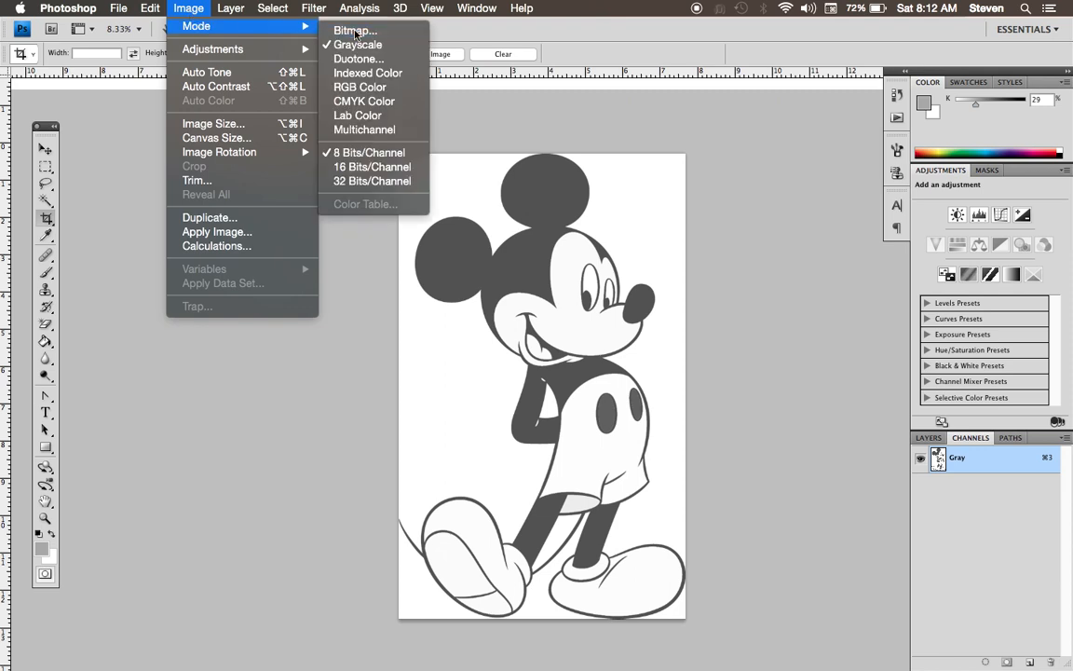
left_click(353, 30)
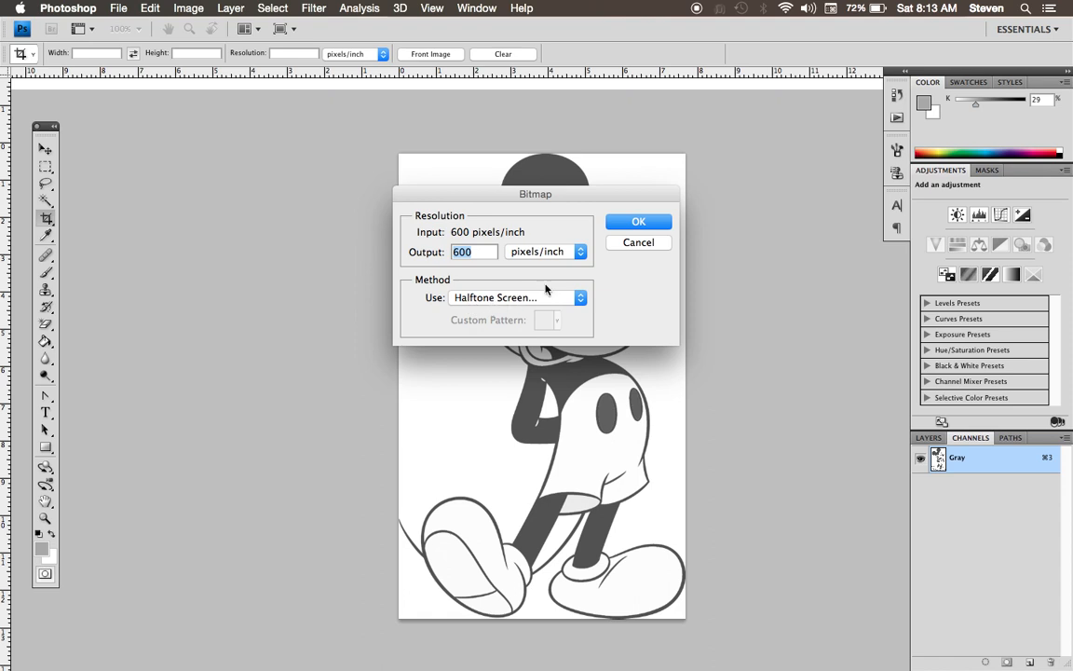
left_click(638, 221)
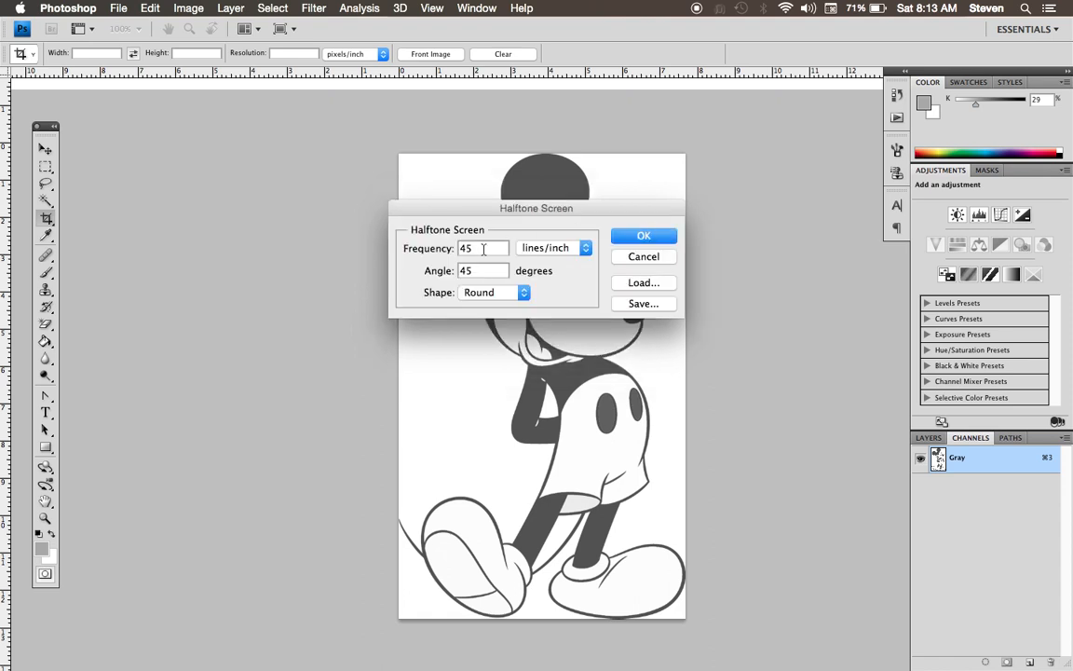
mouse_move(439, 252)
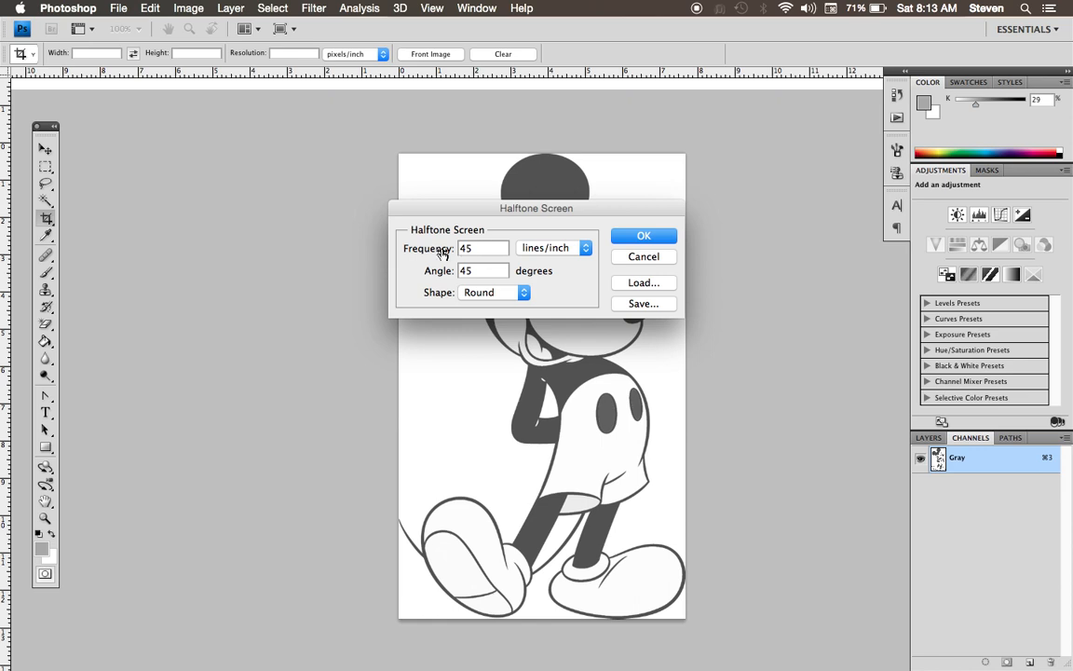
left_click(477, 248)
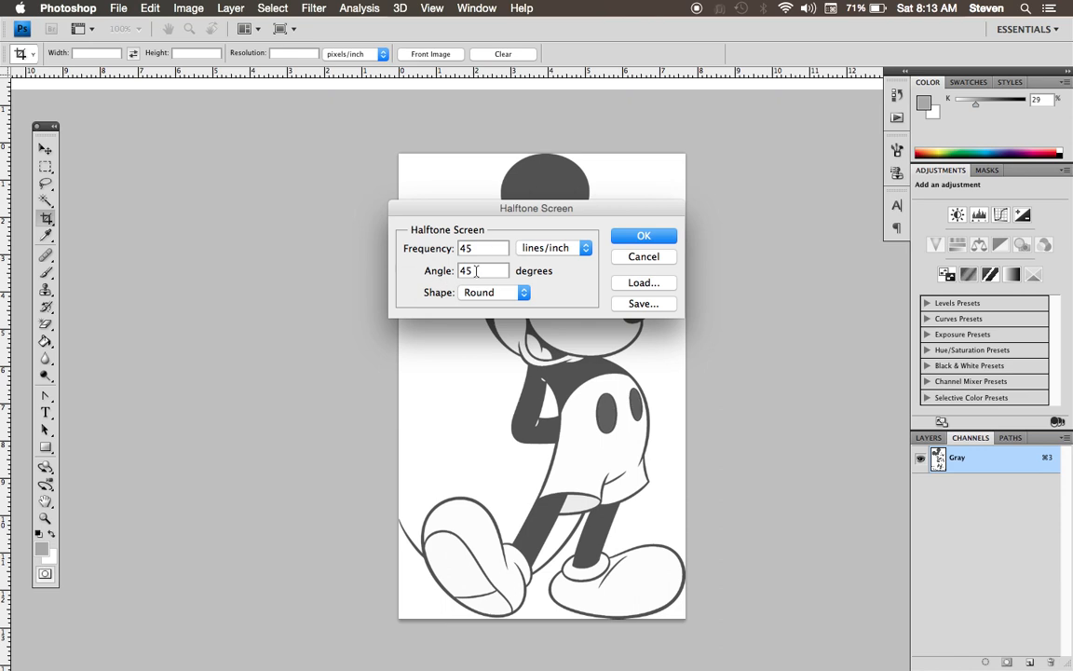
type("1")
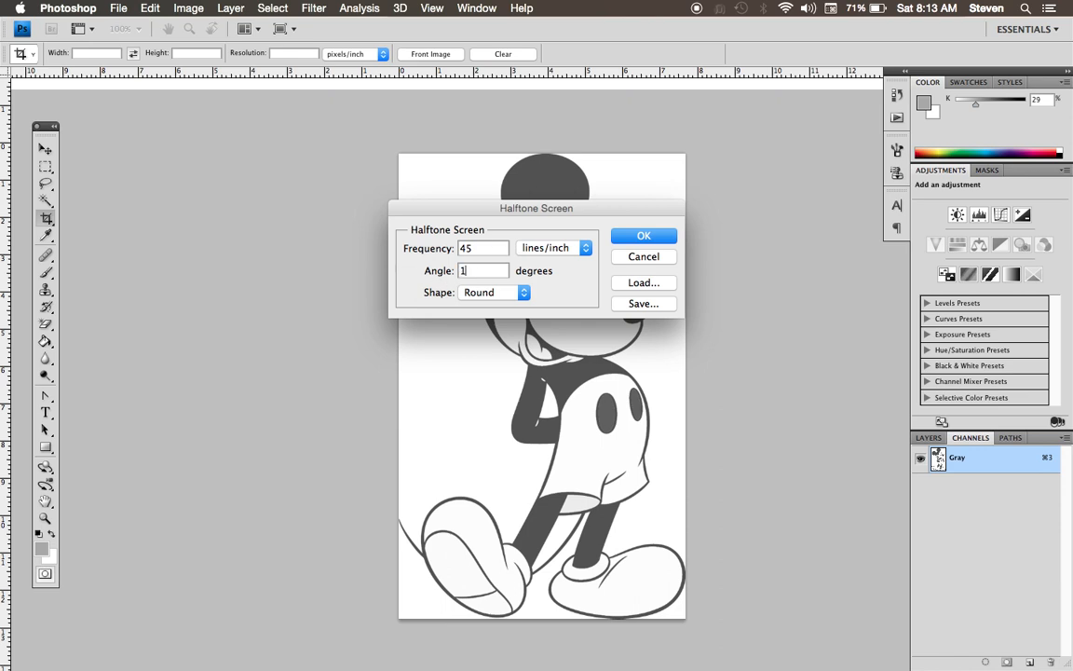
type("5")
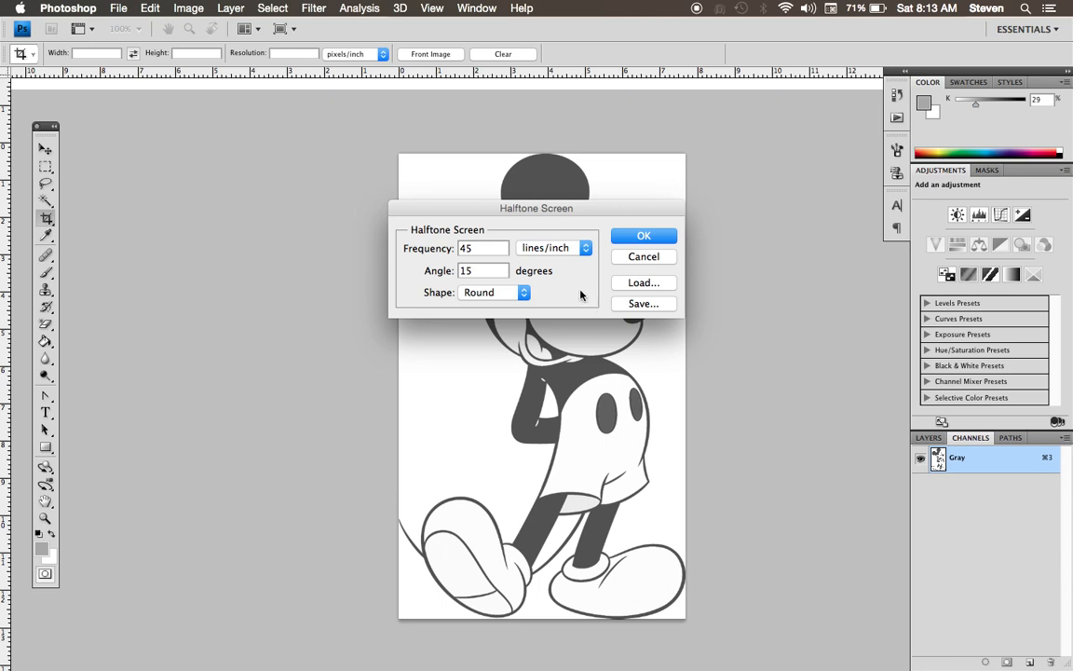
left_click(480, 270)
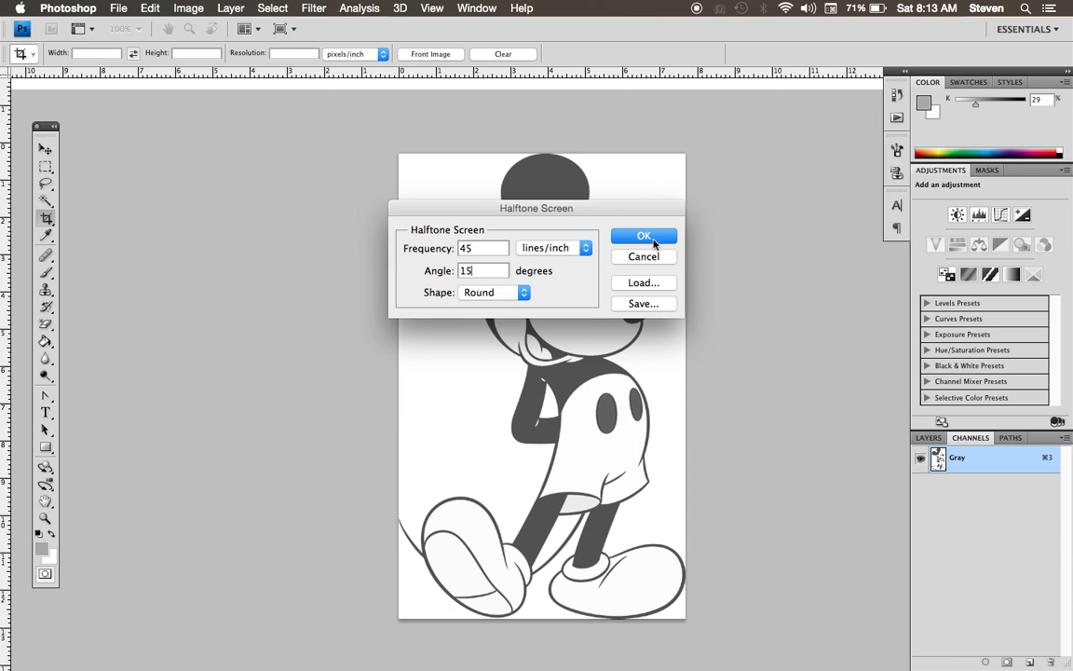
left_click(644, 235)
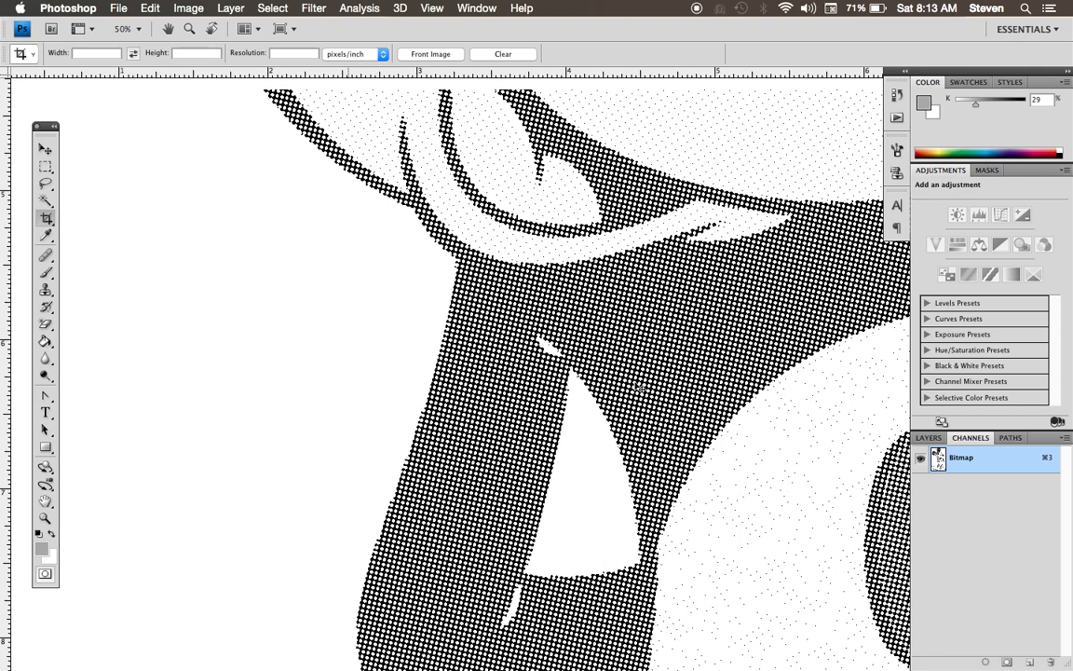
- Switch to the next channel document and make it a 600 ppi, 45 lpi, 75° round-dot bitmap
left_click(431, 8)
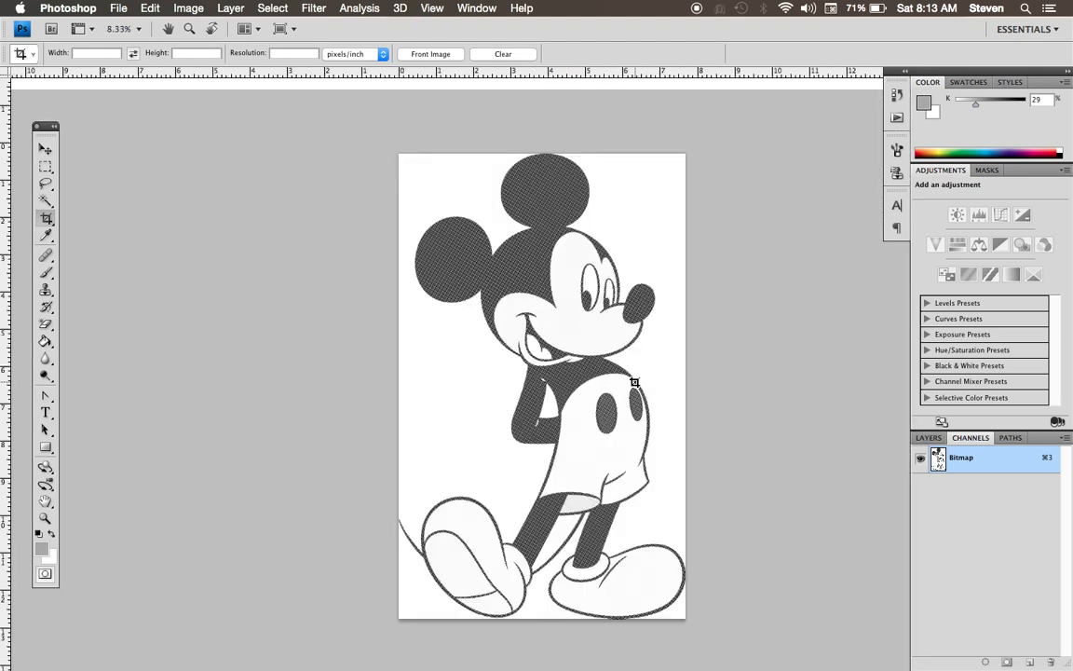
left_click(477, 8)
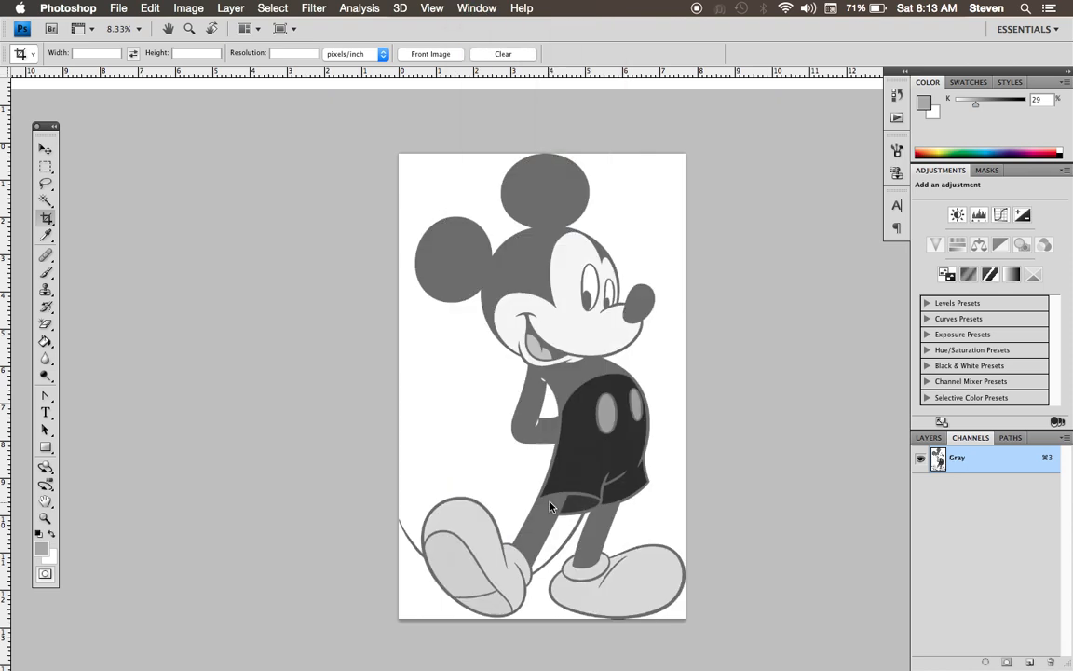
left_click(188, 7)
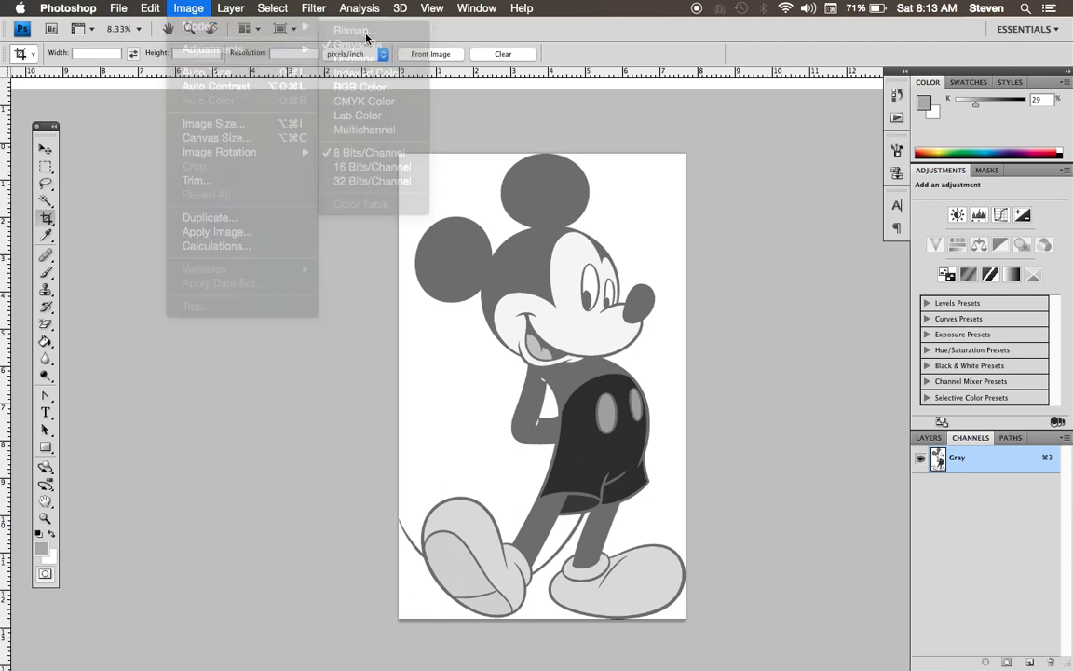
left_click(351, 30)
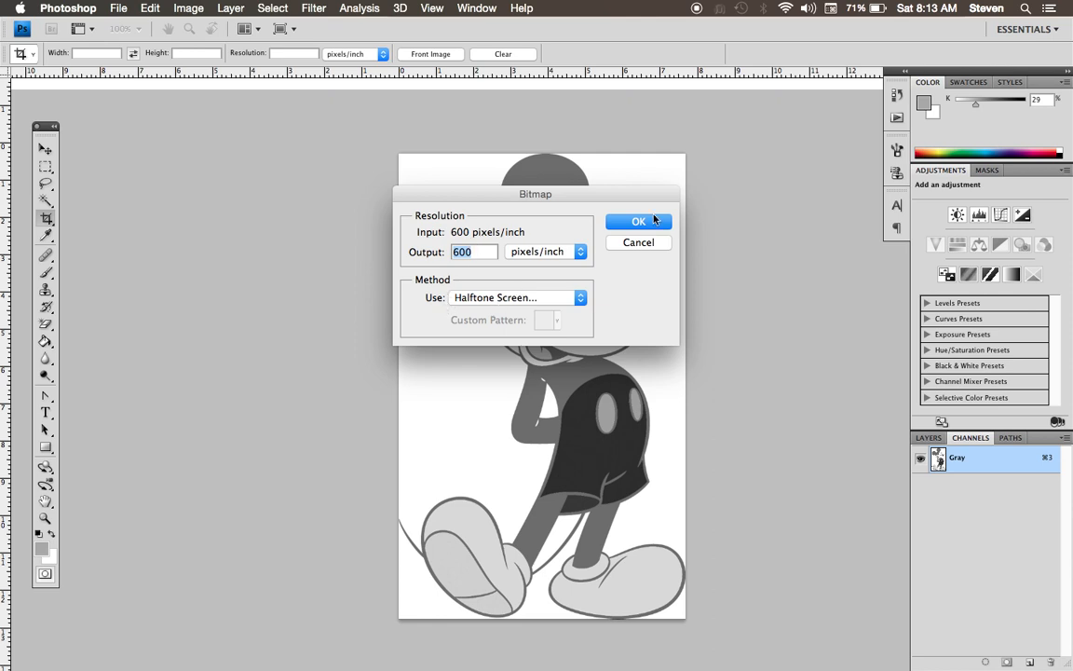
left_click(638, 221)
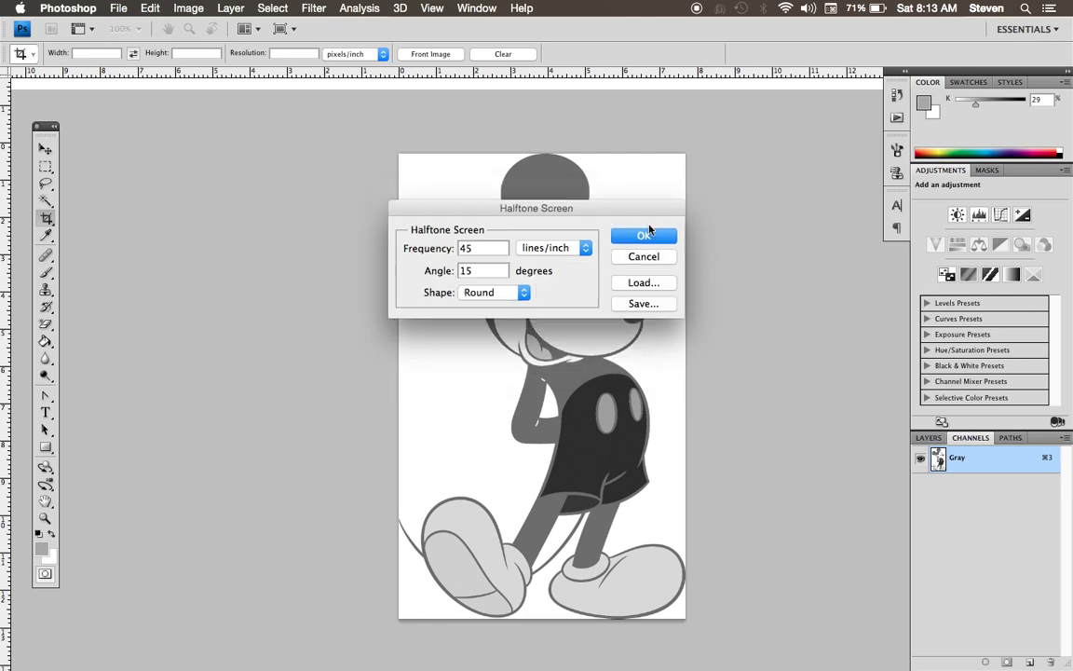
mouse_move(406, 280)
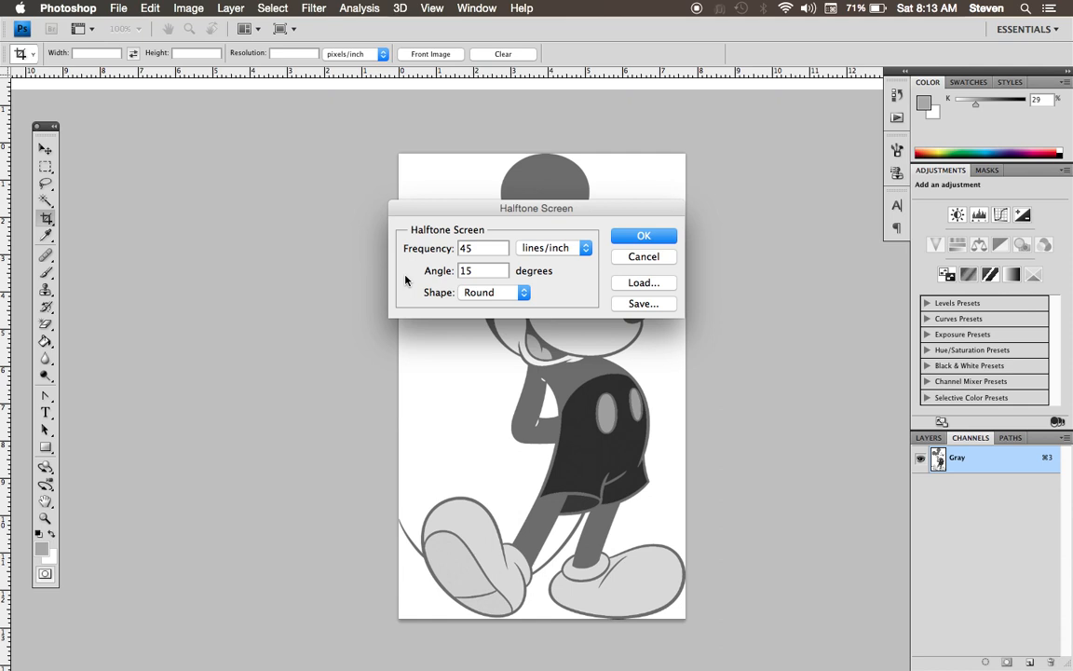
mouse_move(439, 280)
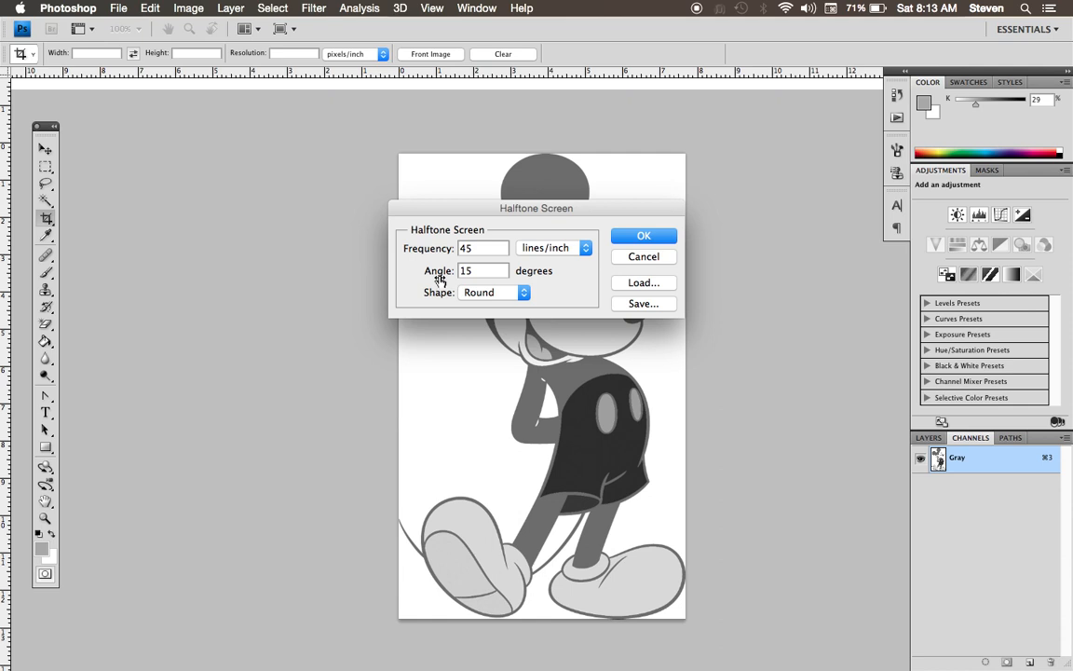
left_click(482, 271)
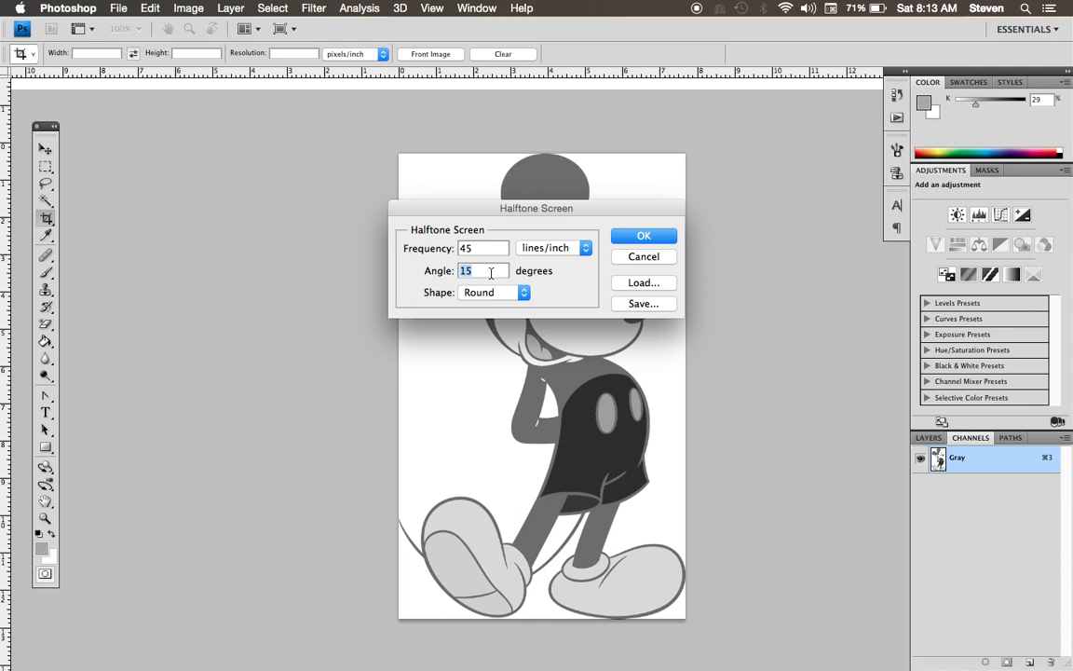
type("75")
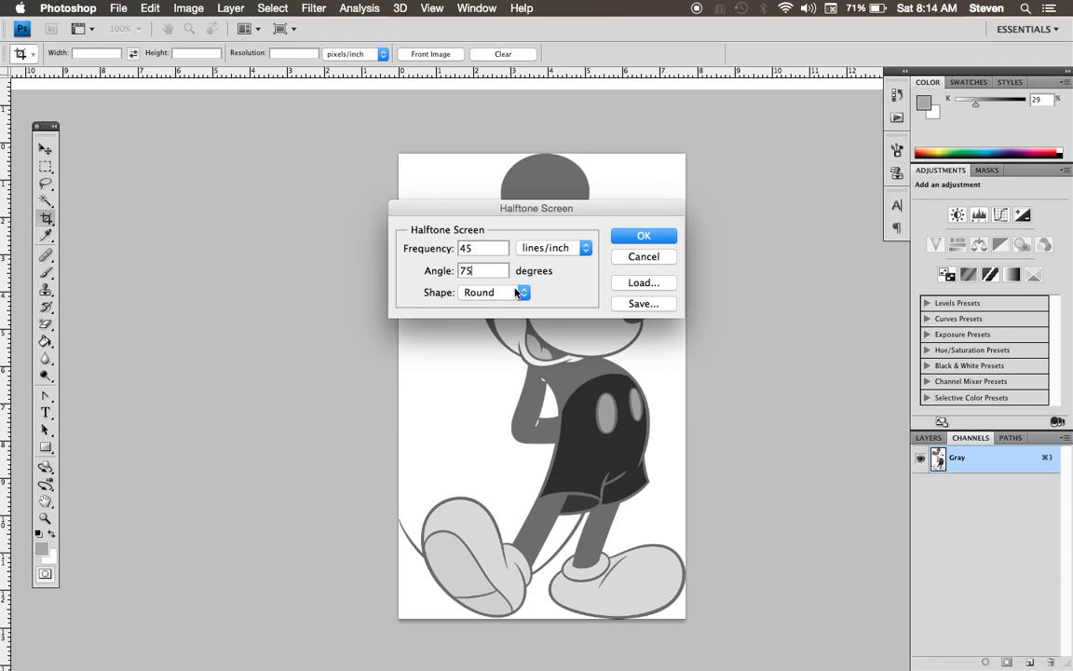
left_click(642, 235)
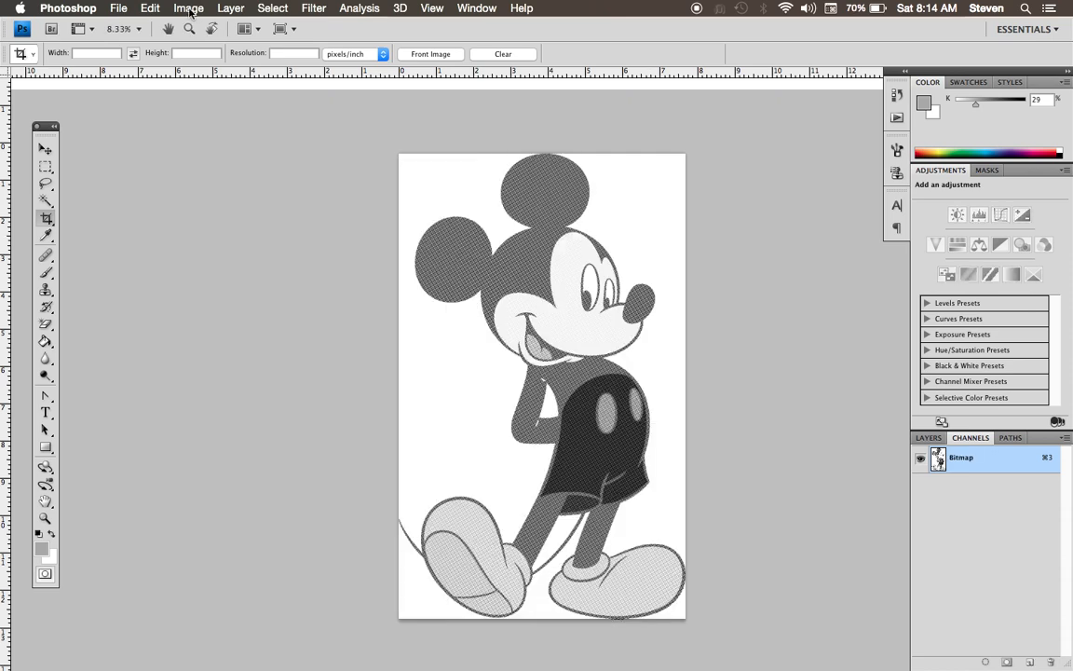
- Switch to the third channel document and make it a 600 ppi, 45 lpi, 0° round-dot bitmap
left_click(188, 8)
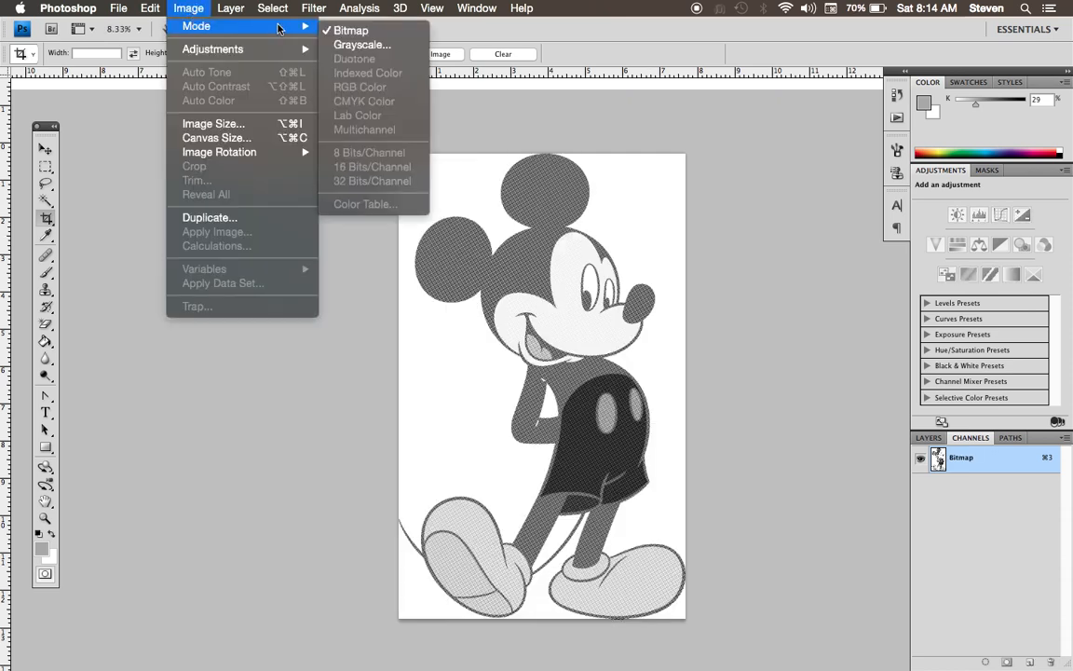
left_click(431, 8)
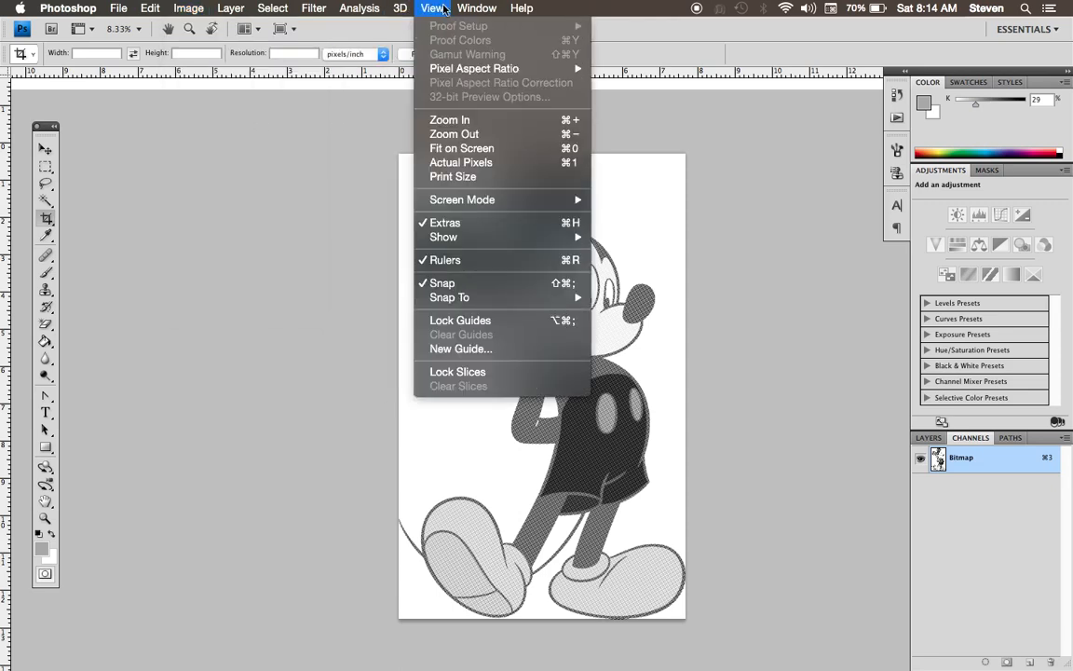
left_click(476, 9)
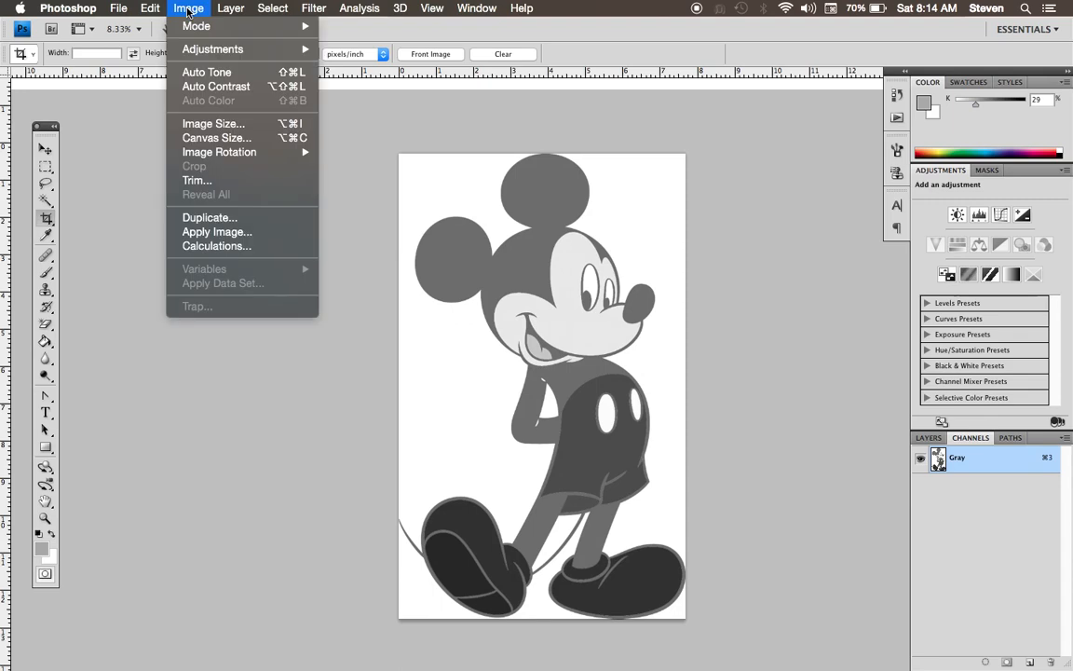
left_click(197, 25)
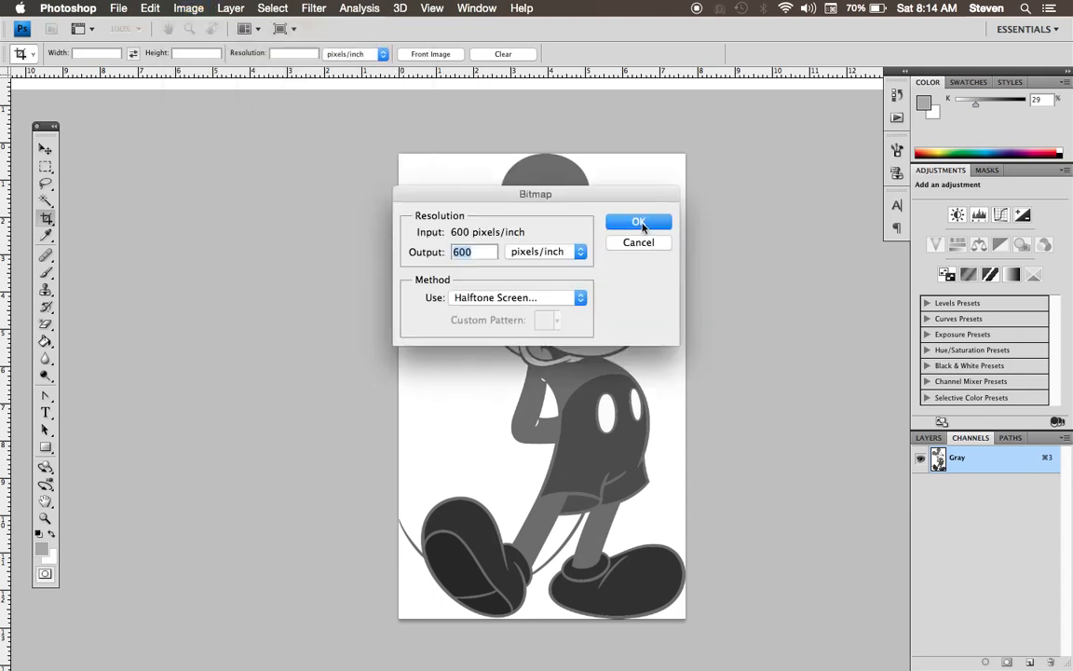
left_click(638, 221)
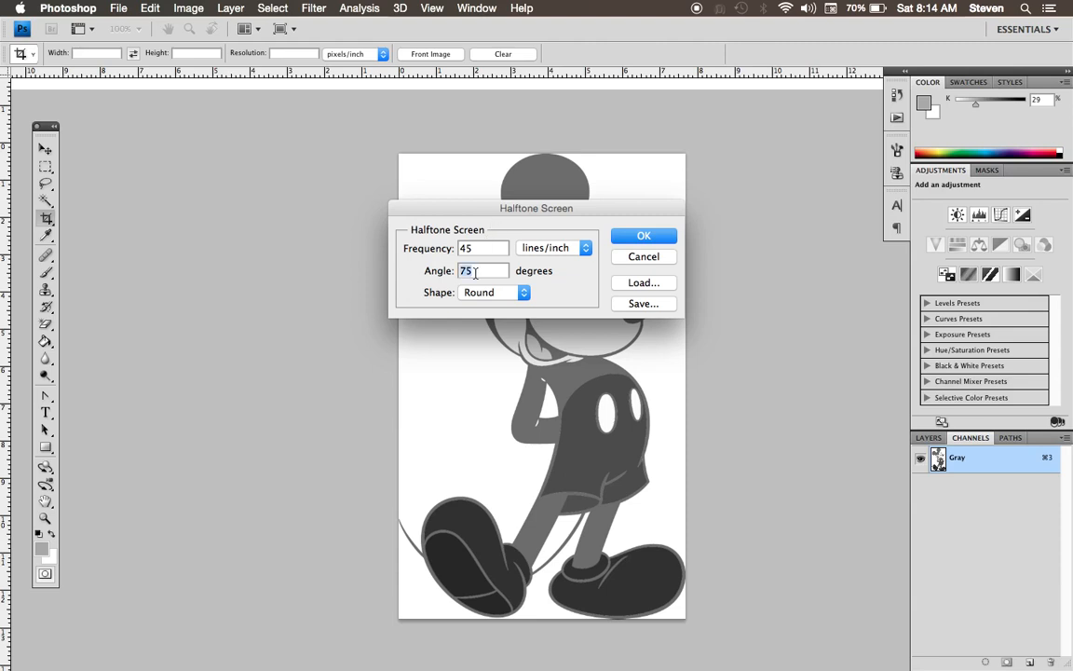
type("0")
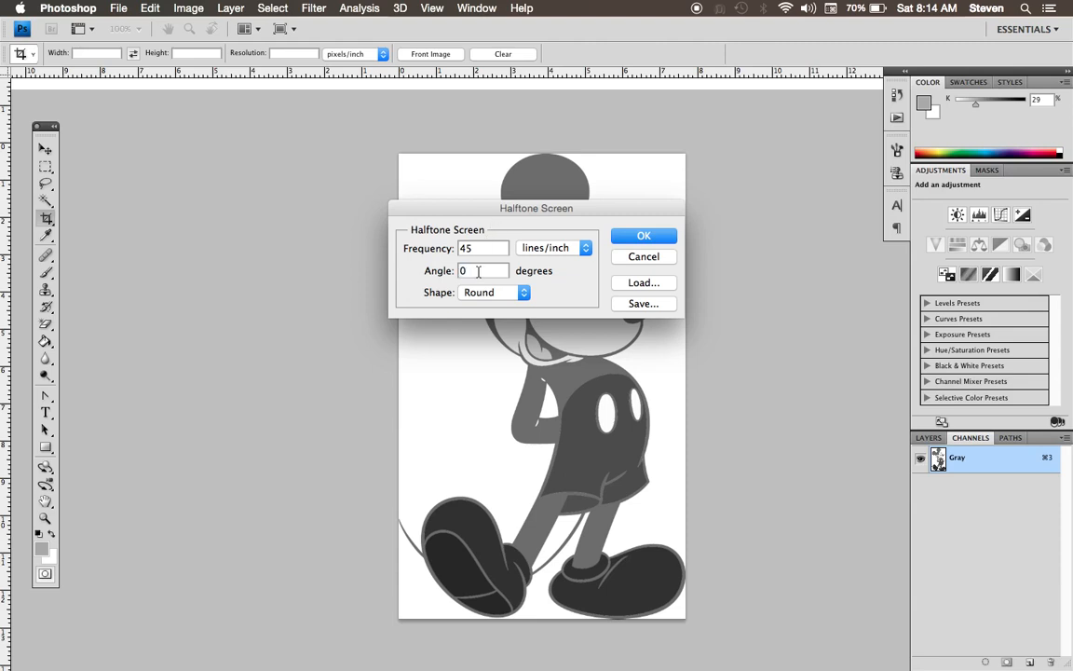
left_click(643, 235)
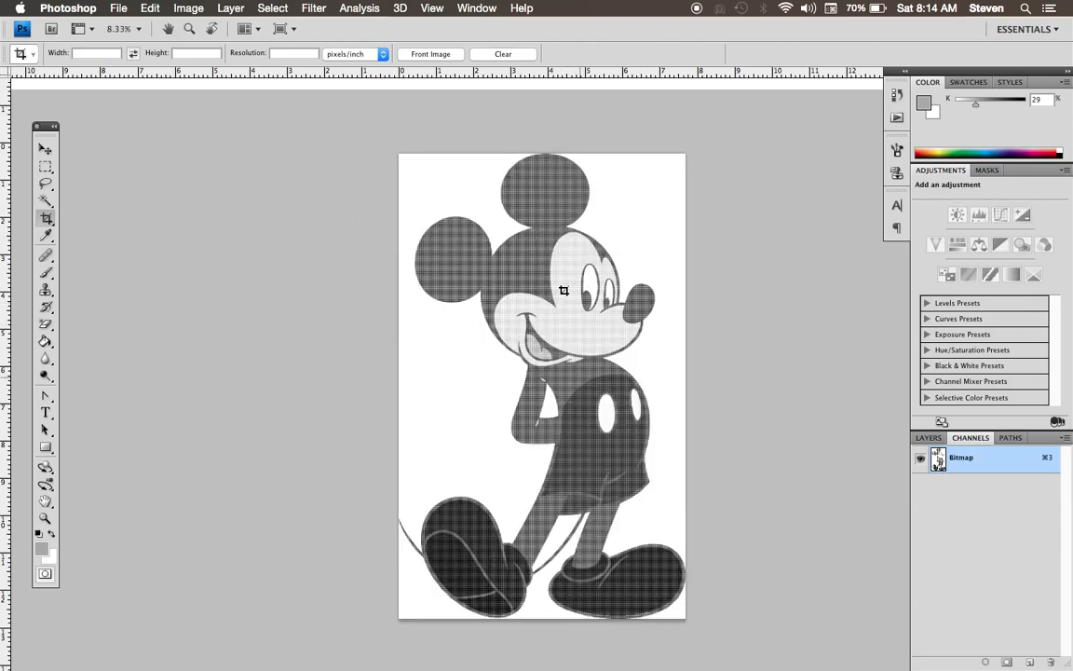
- Switch to the Black document and make it a 600 ppi, 45 lpi, 45° round-dot bitmap
left_click(477, 7)
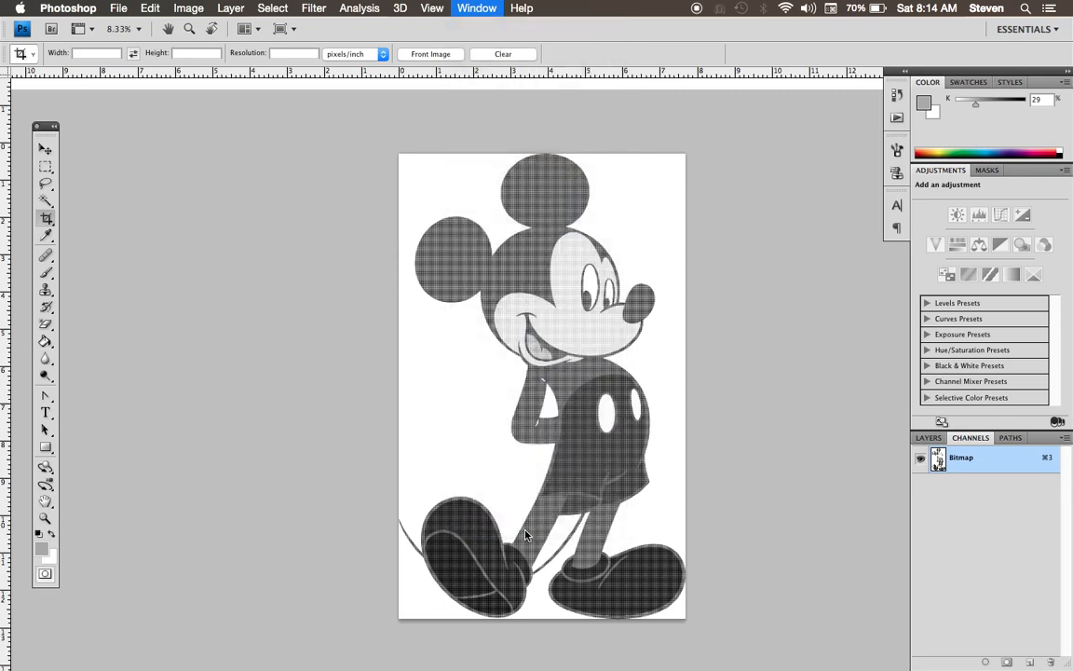
left_click(189, 7)
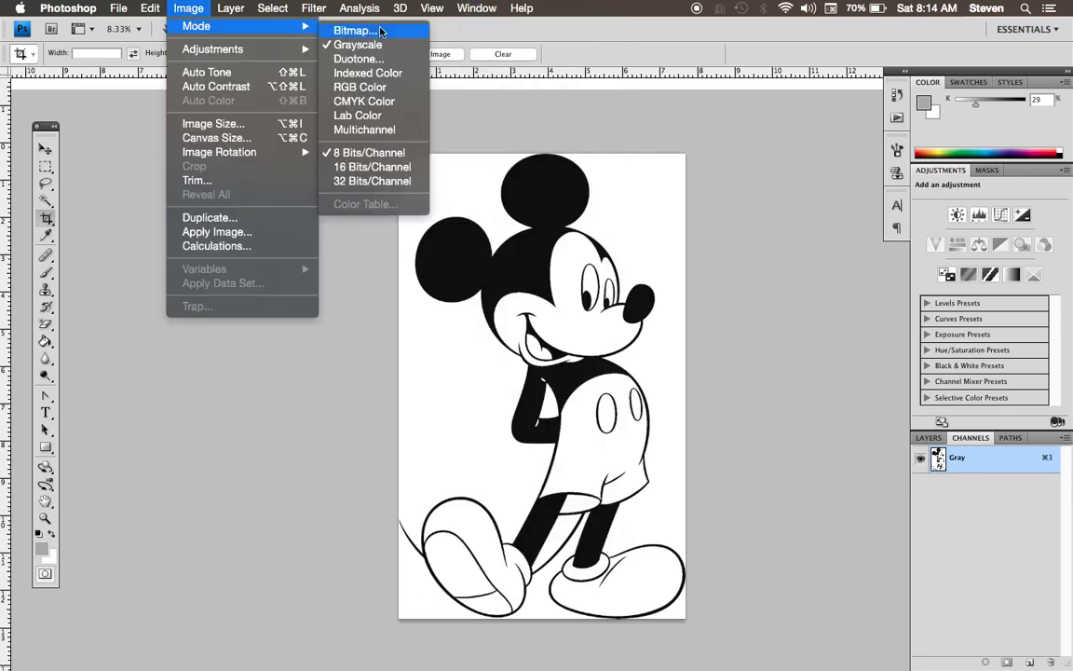
left_click(353, 30)
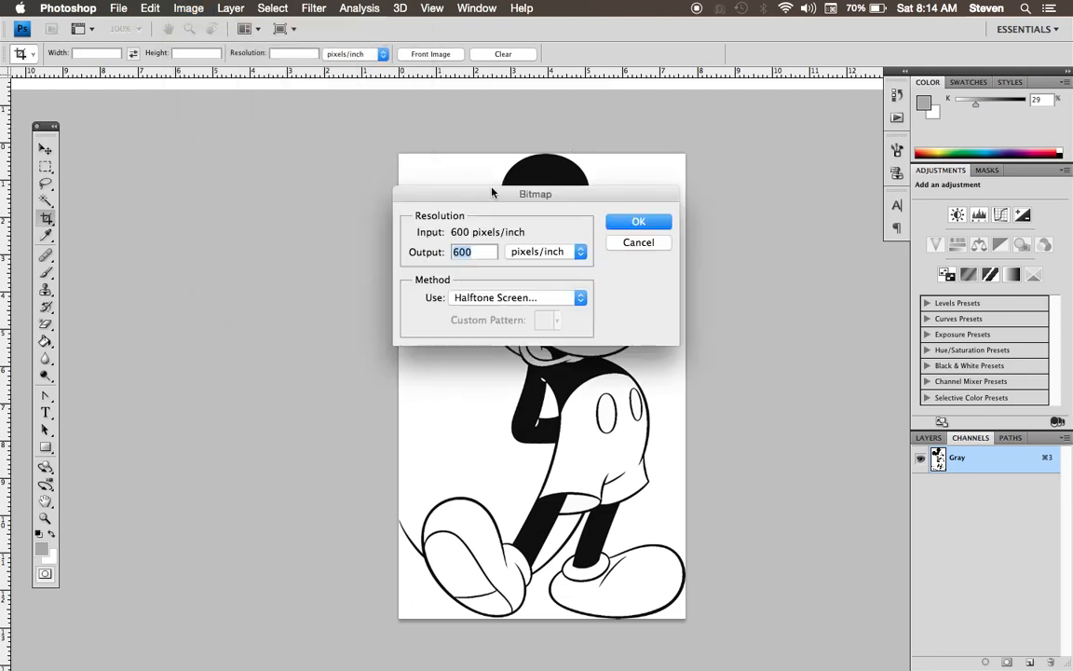
left_click(638, 221)
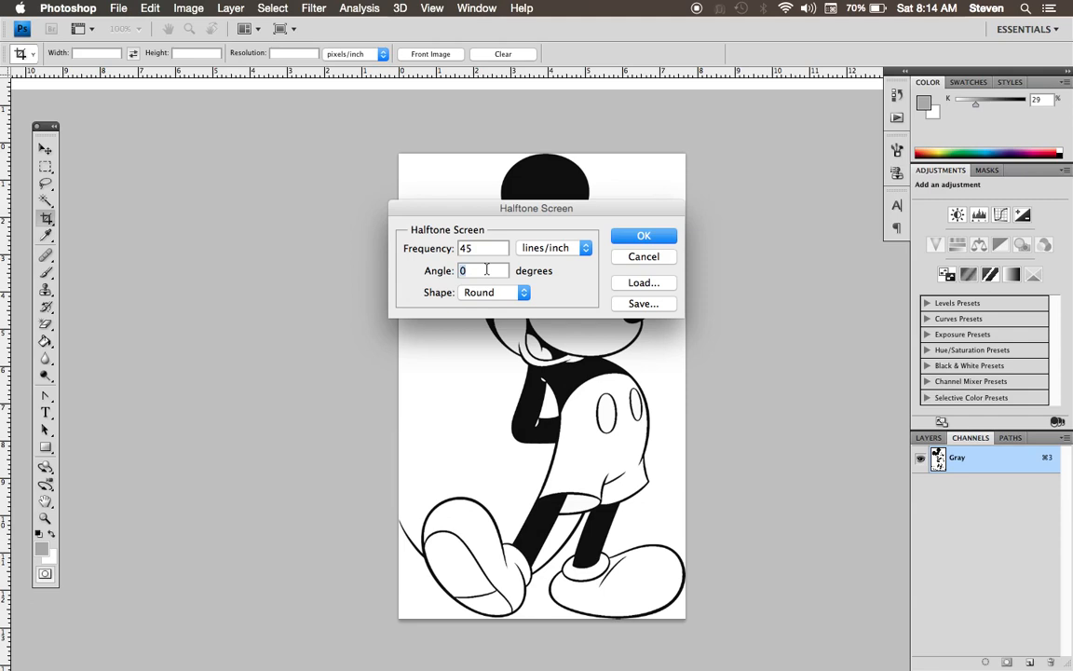
type("25")
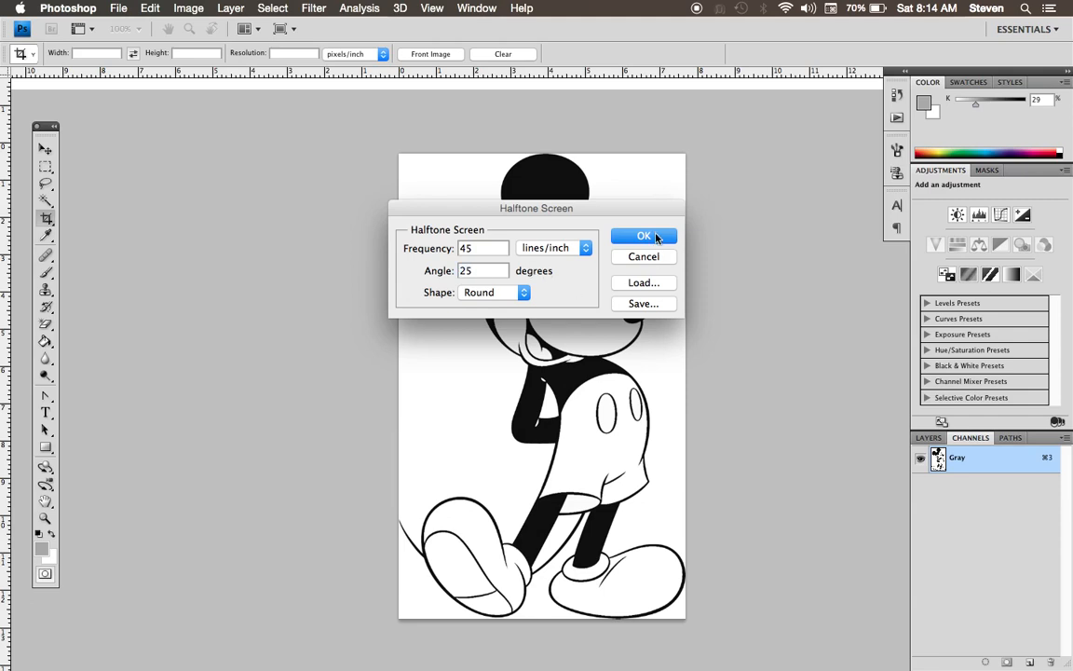
left_click(483, 270)
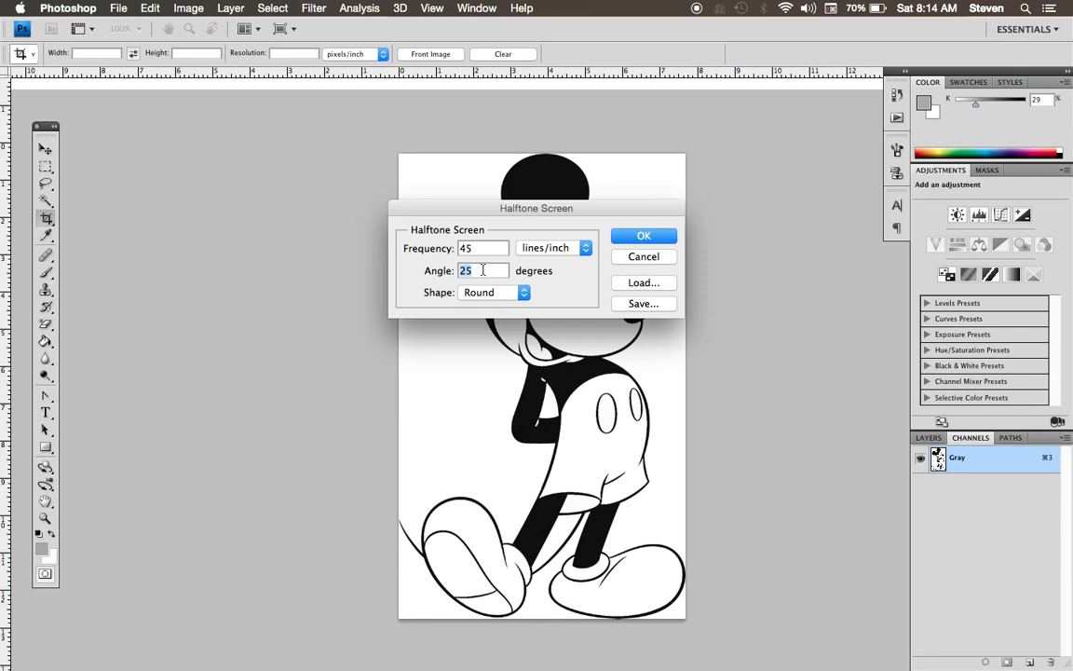
type("45")
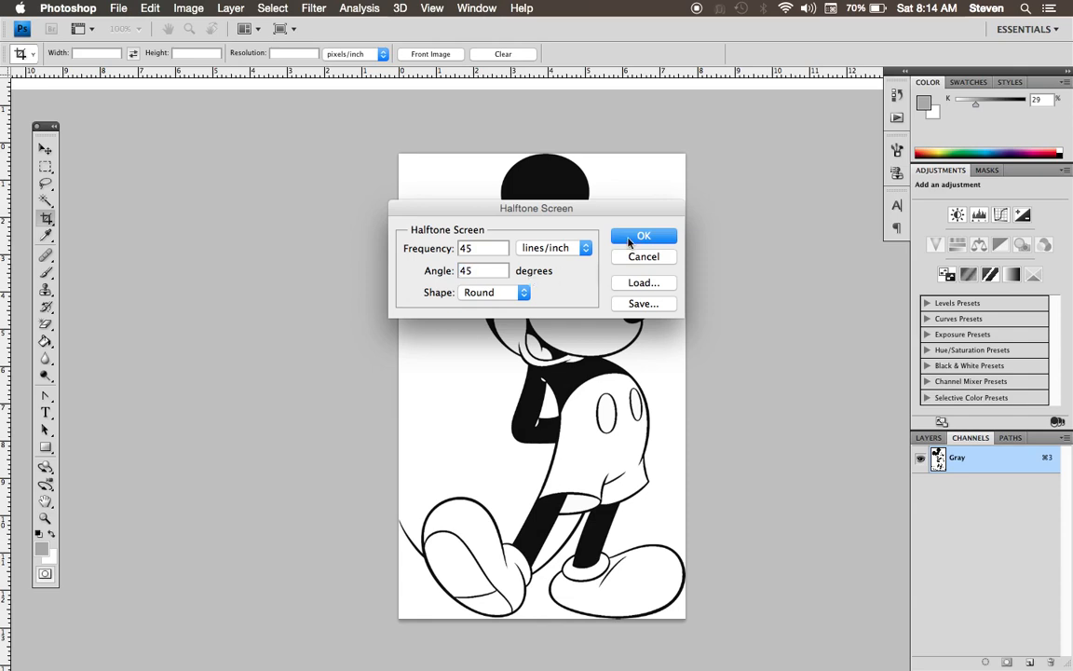
left_click(643, 235)
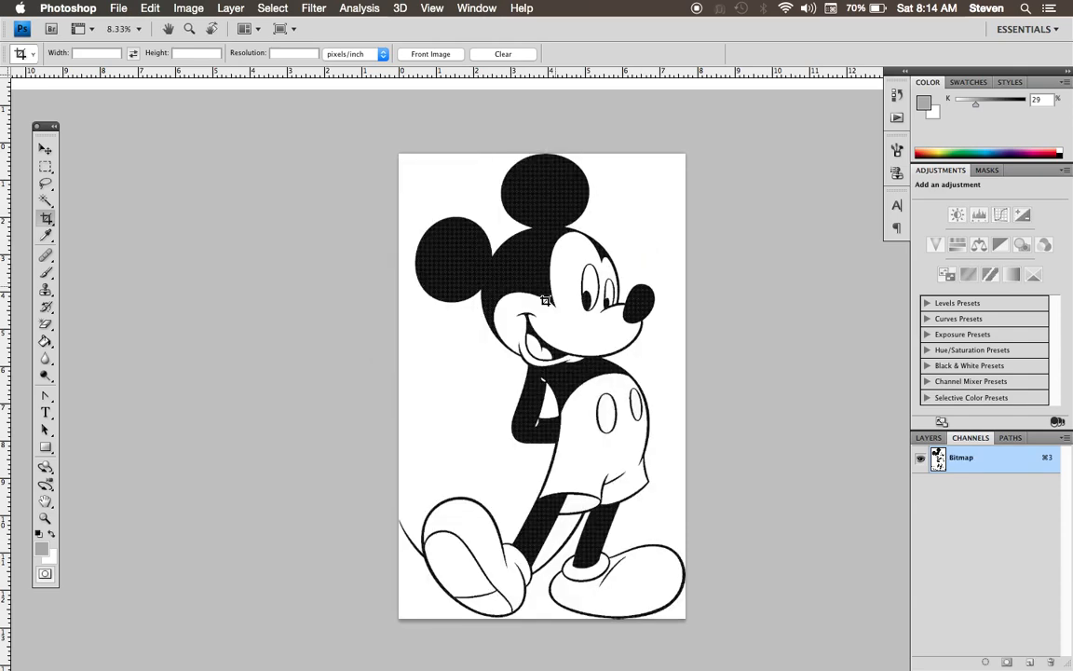
left_click(477, 8)
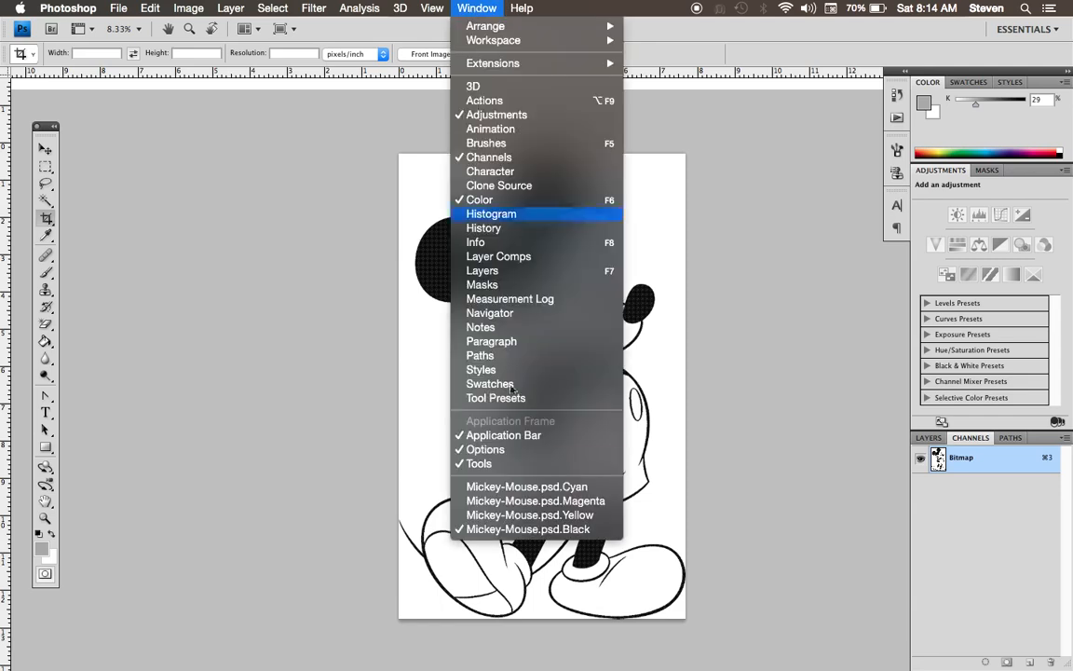
mouse_move(527, 486)
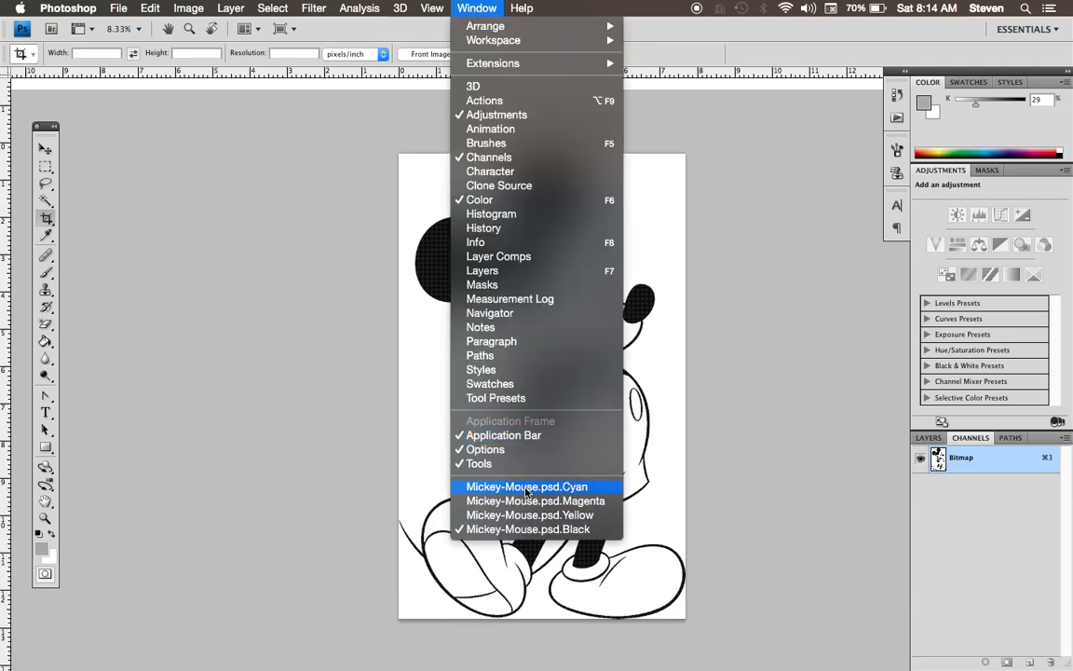
mouse_move(574, 494)
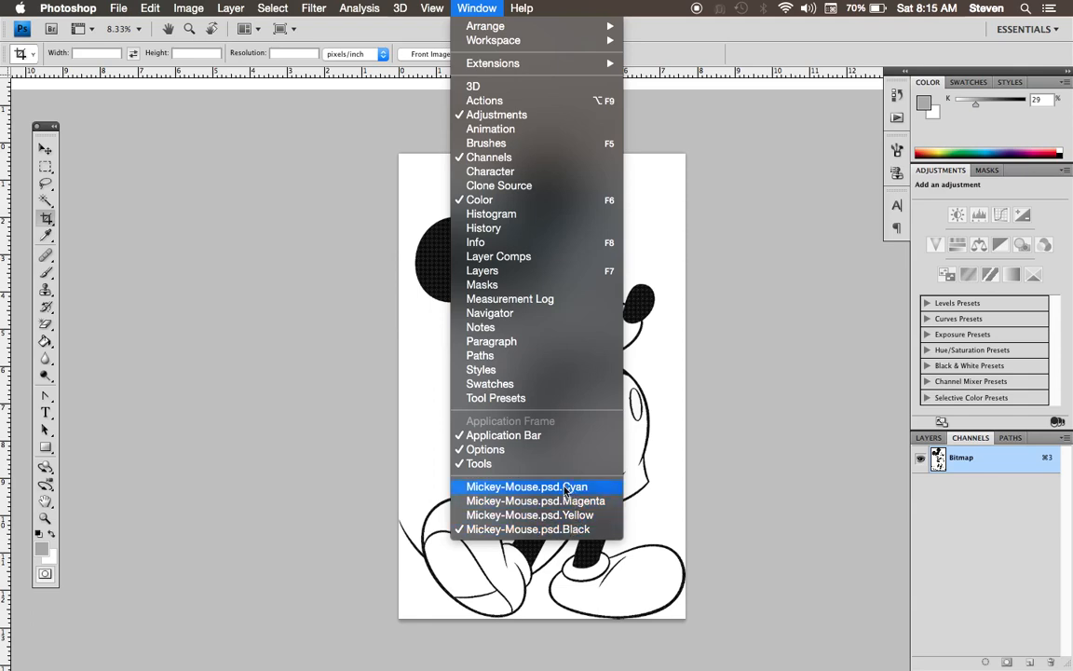
left_click(526, 486)
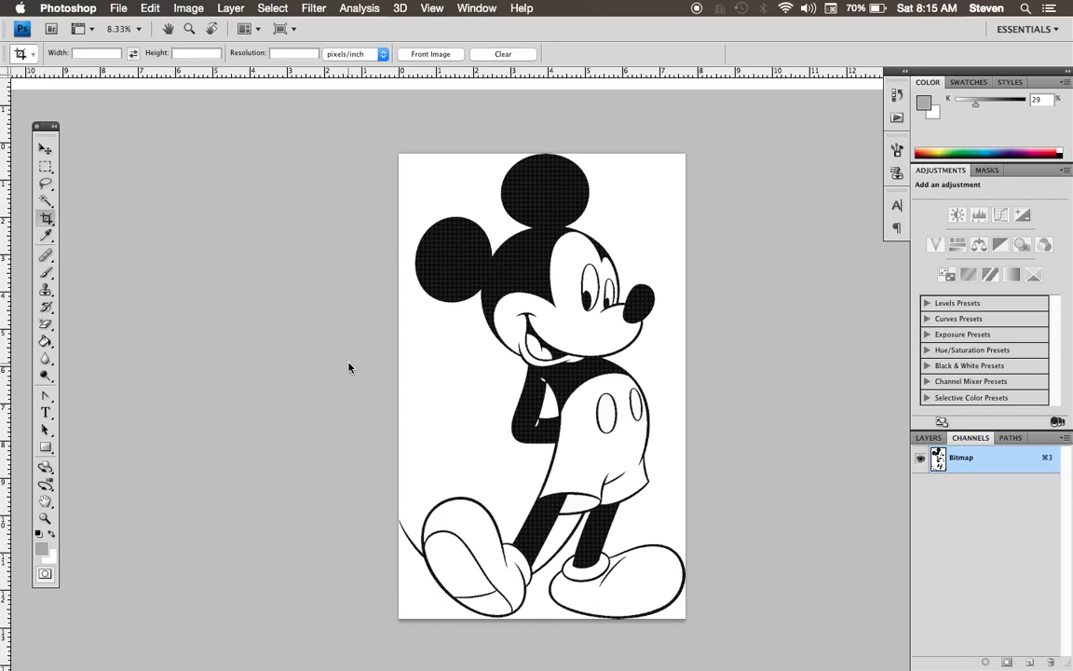